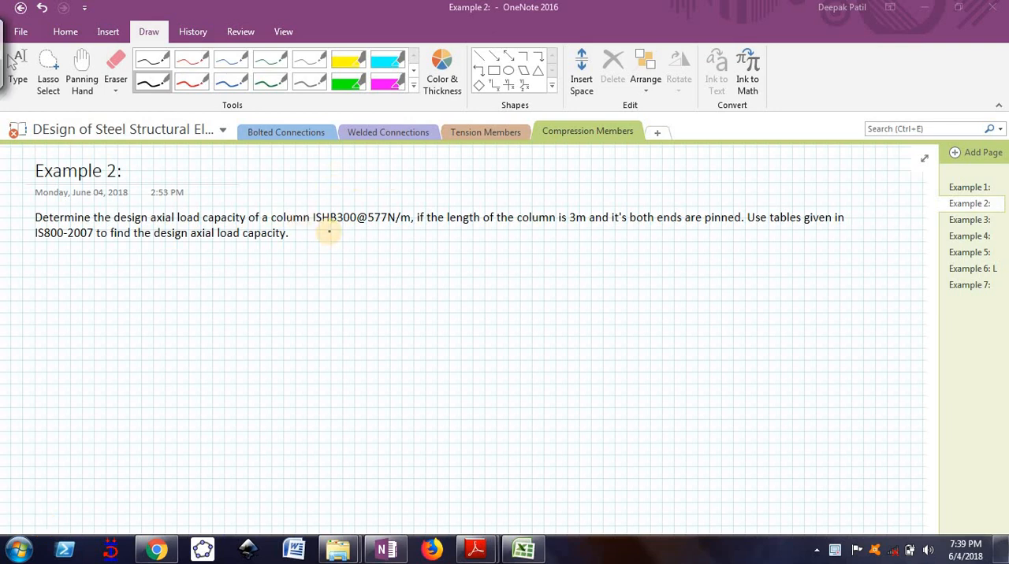
mouse_move(583, 250)
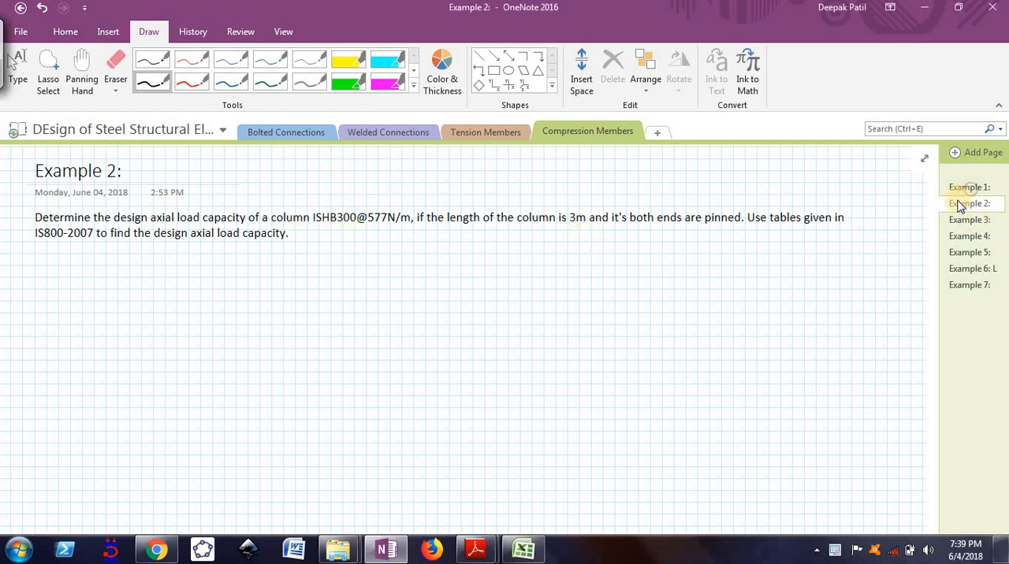
Review the Example 1 worked solution, then return to the Example 2 page.
click(968, 186)
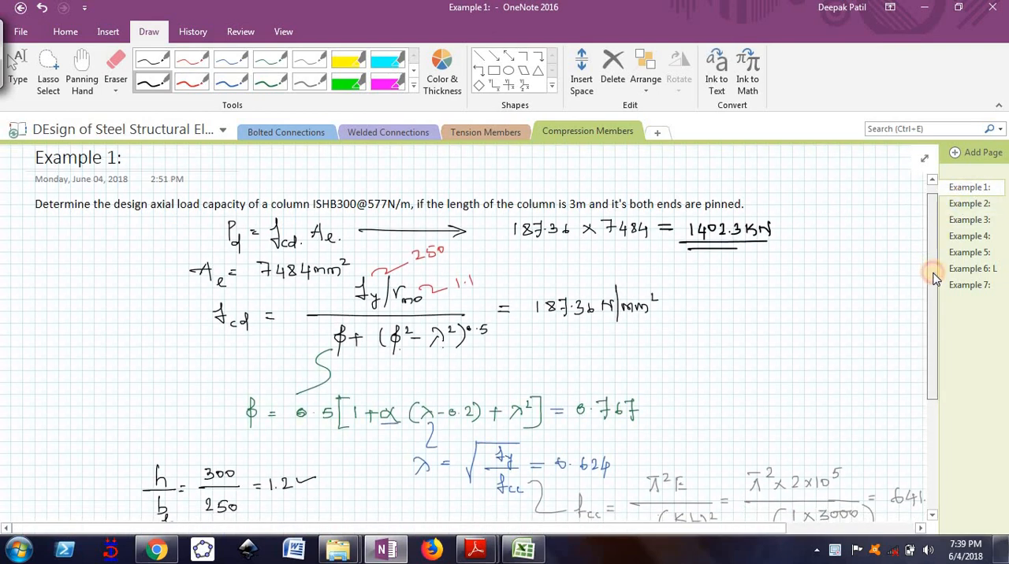
scroll(down, 3)
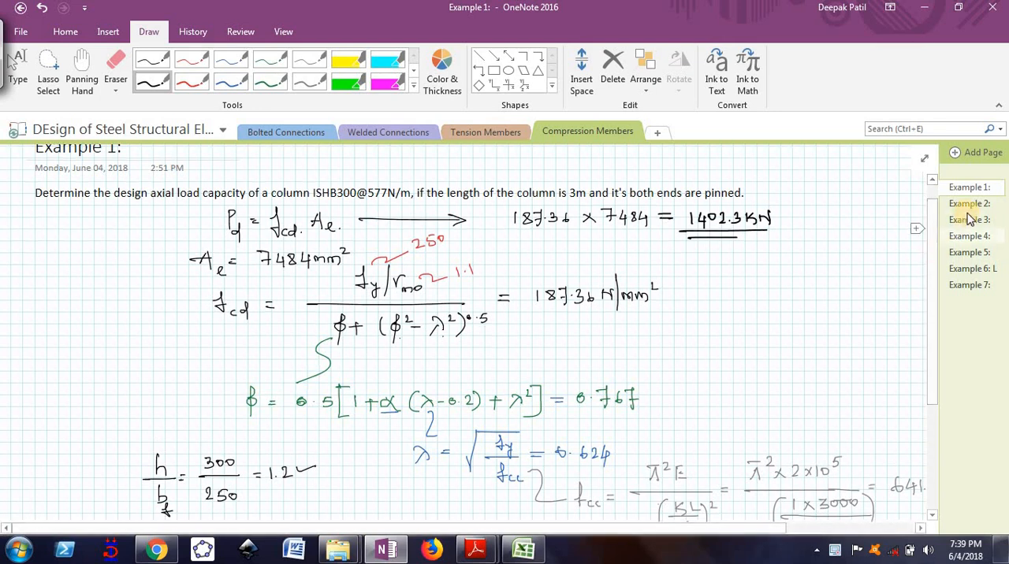
scroll(down, 3)
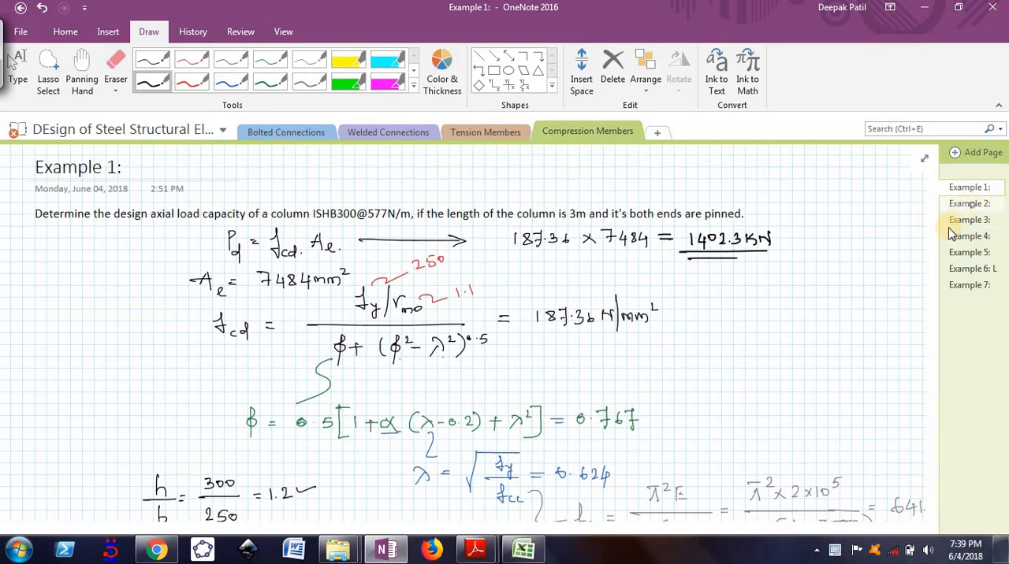
click(968, 203)
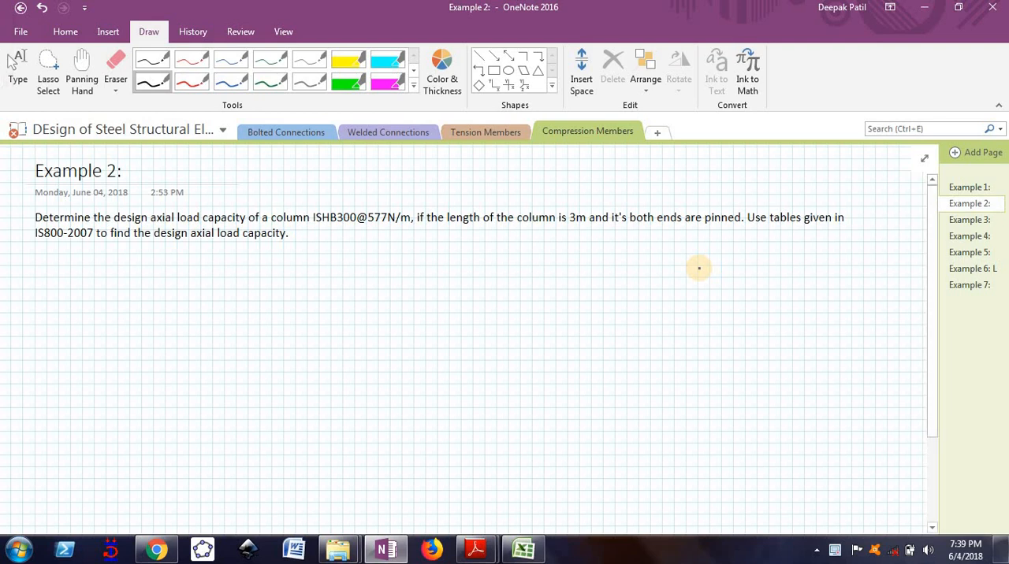
In thin black ink, handwrite Pd = fcd · Ae below the question.
click(151, 59)
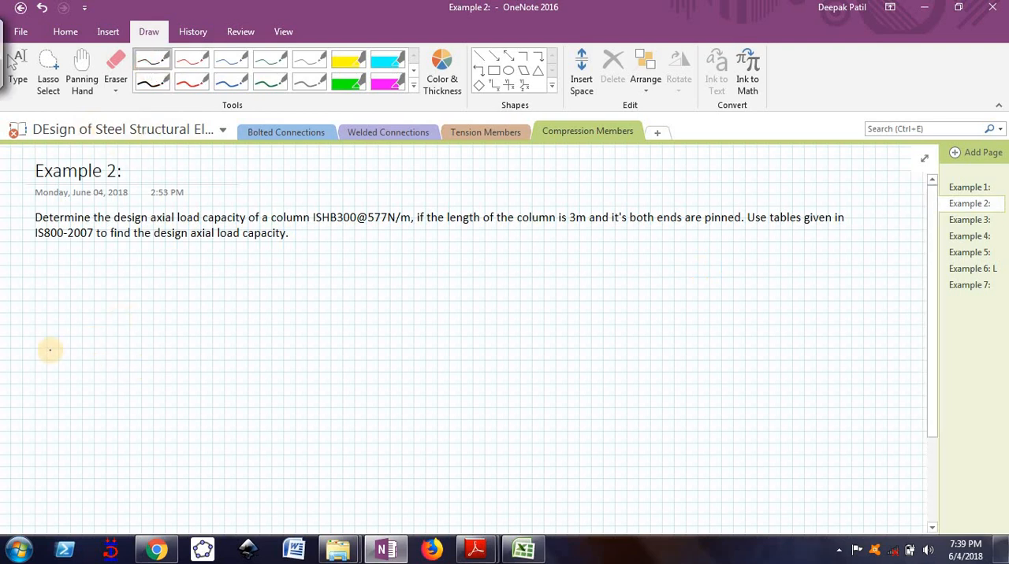
mouse_move(191, 256)
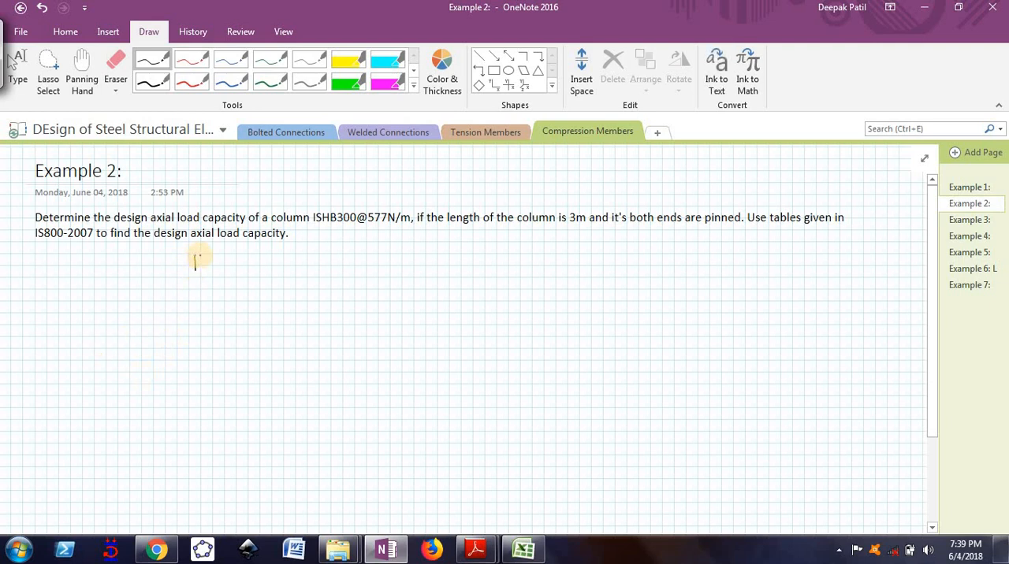
drag(195, 252, 205, 284)
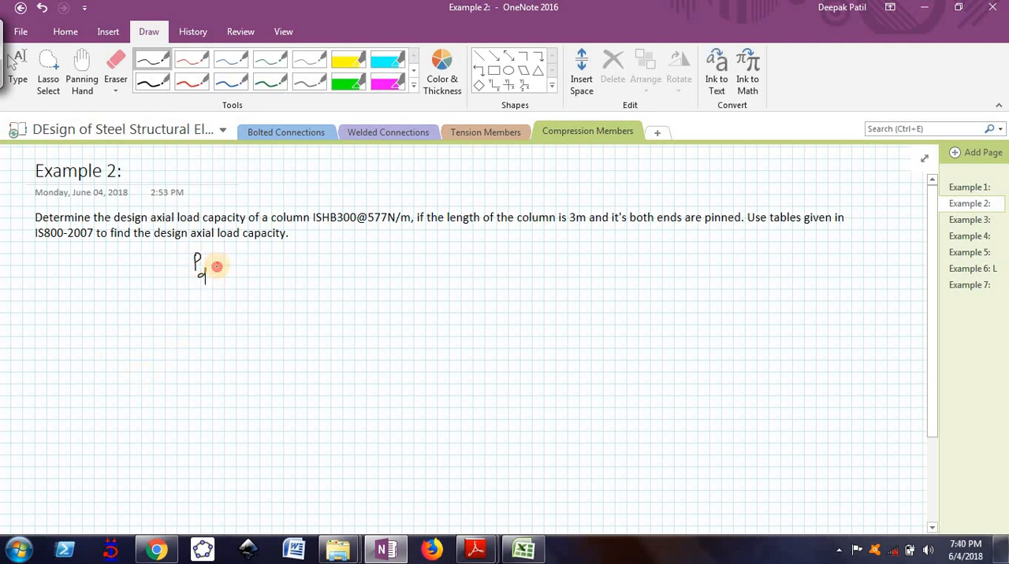
drag(221, 264, 241, 271)
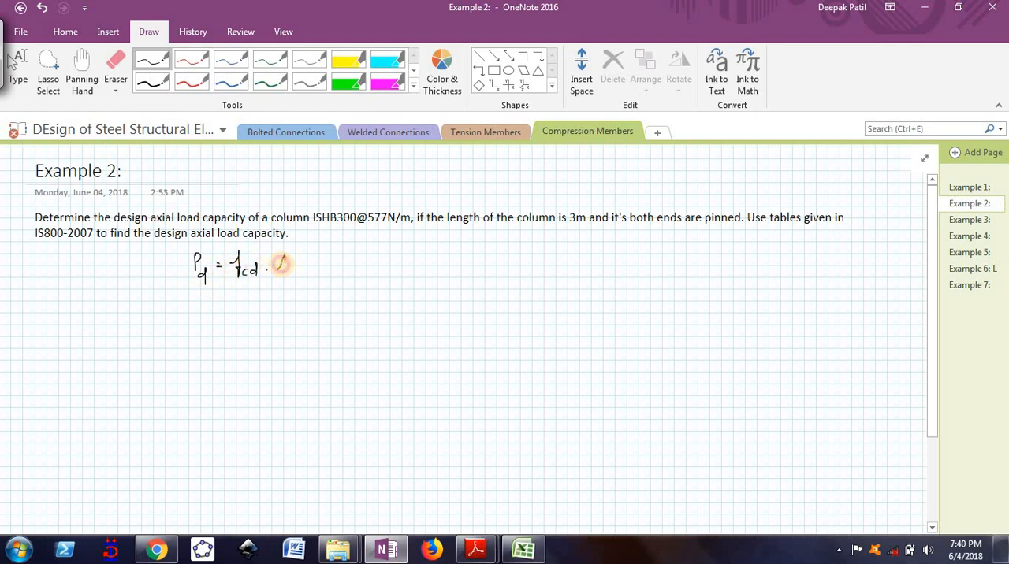
drag(275, 260, 295, 272)
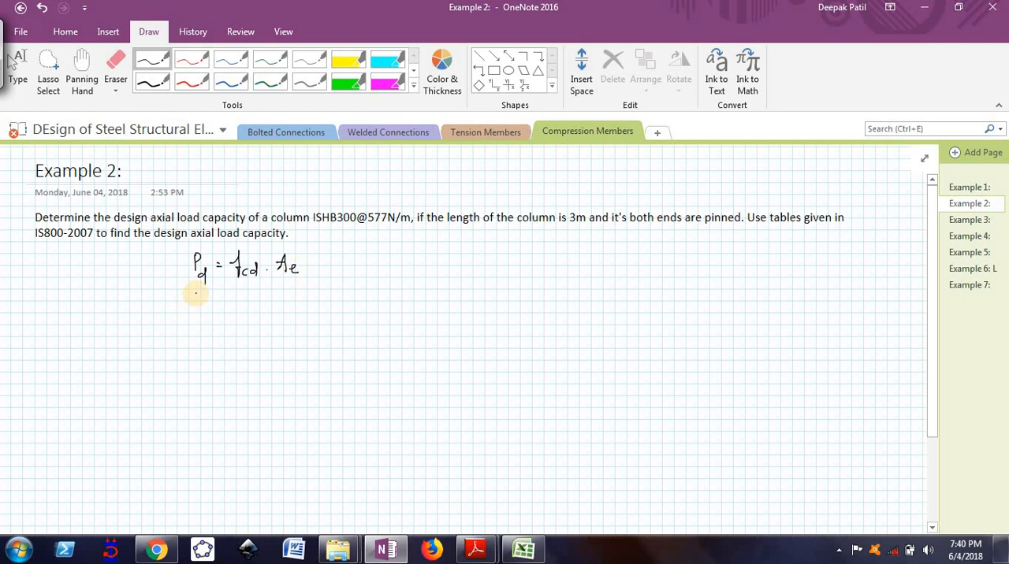
drag(189, 304, 221, 316)
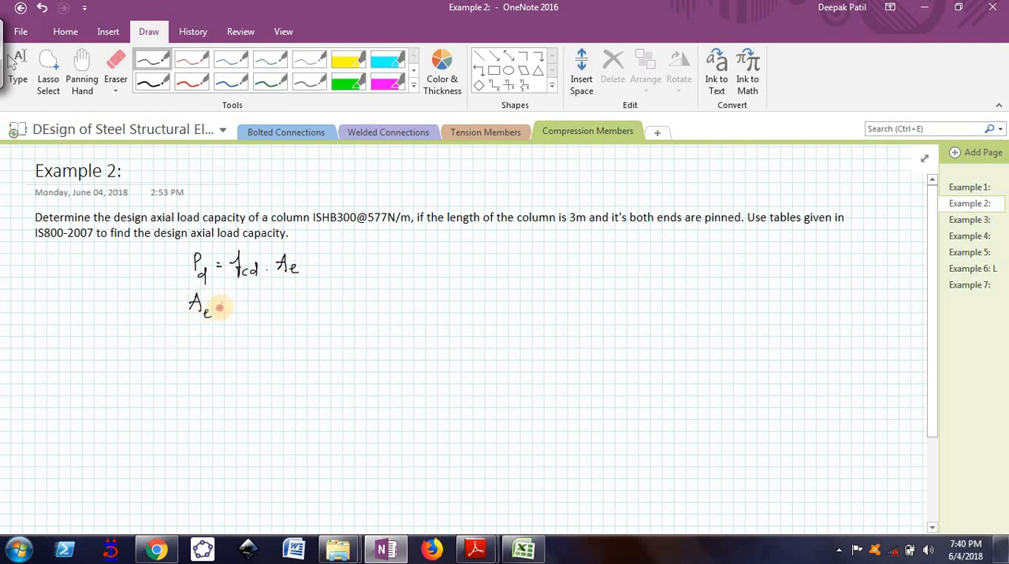
Handwrite Ae = 7484 mm² on the line below the formula.
drag(216, 305, 228, 306)
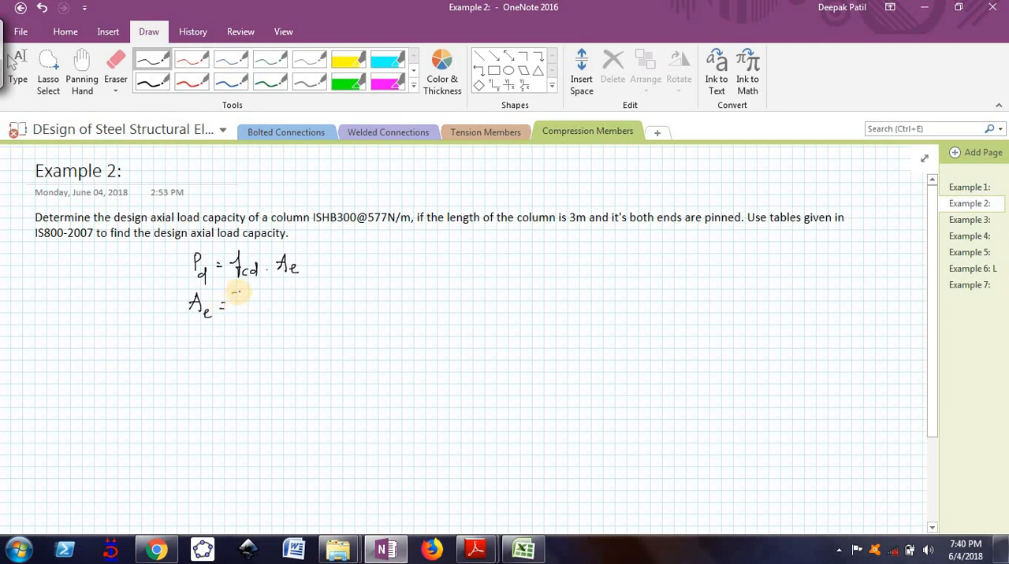
drag(232, 300, 252, 303)
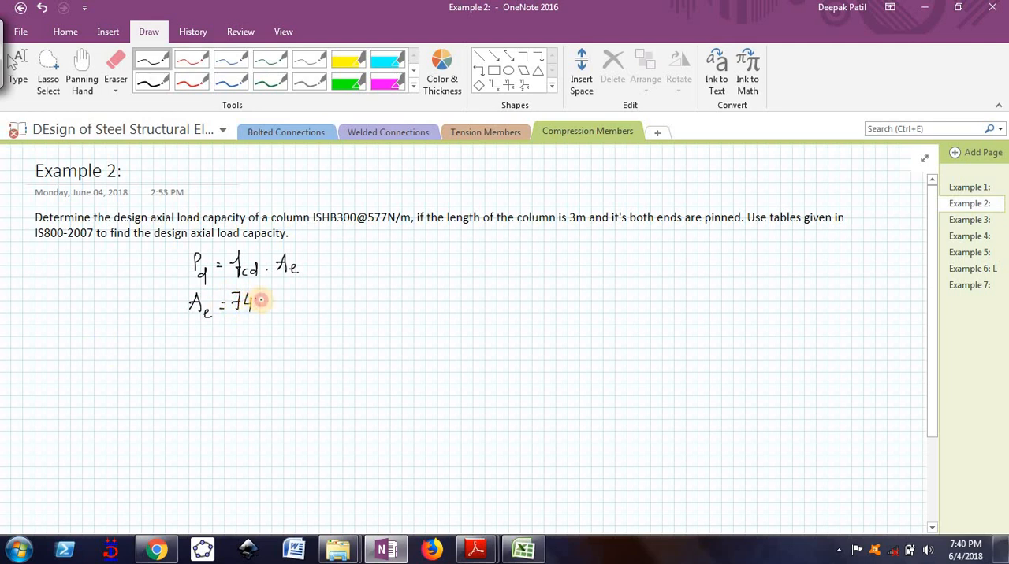
drag(252, 301, 287, 302)
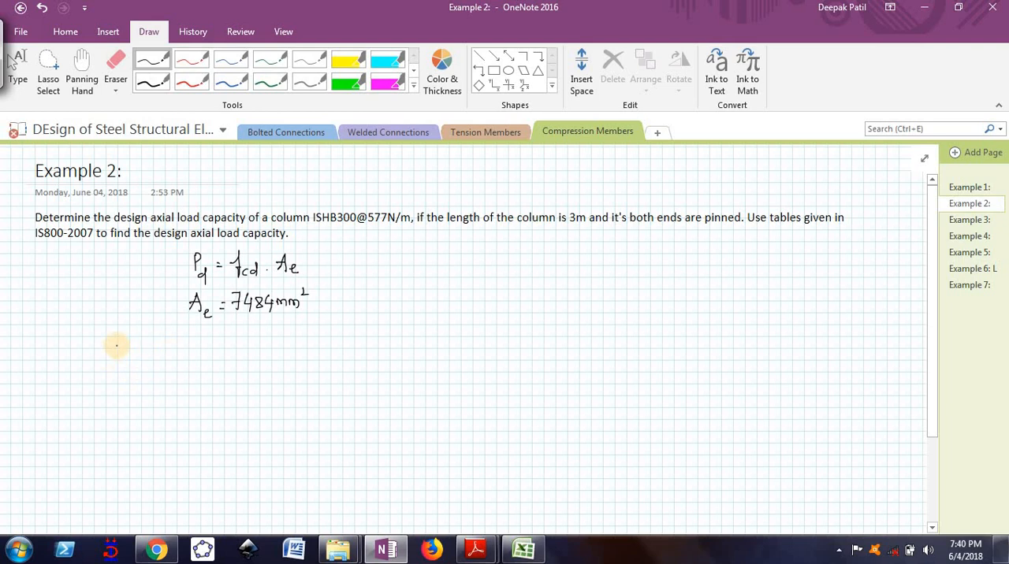
mouse_move(129, 329)
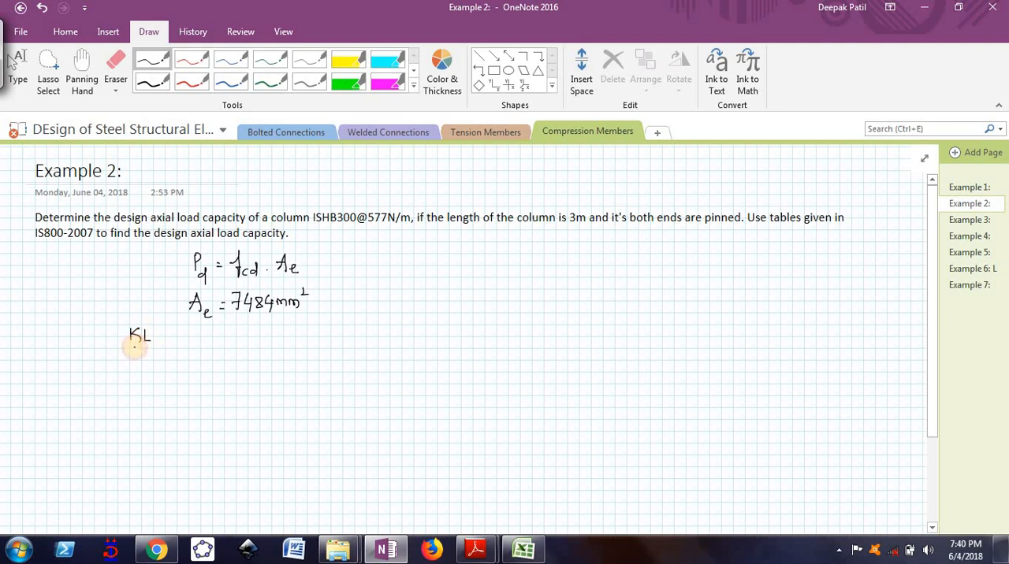
Handwrite KL/r = 1 × 3000 over a 54.1 fraction bar, equalling 55.45.
drag(119, 340, 156, 341)
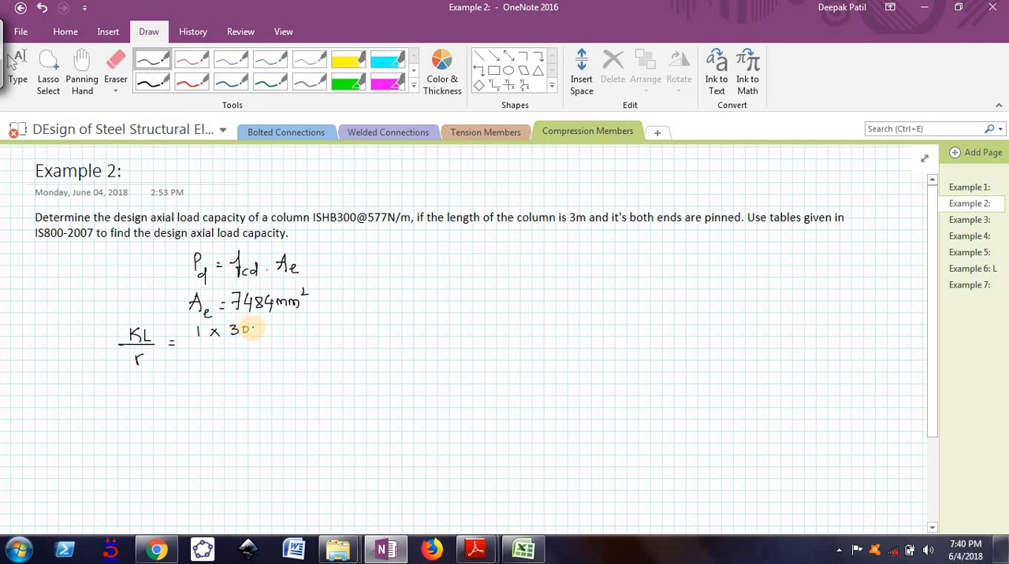
text(3000)
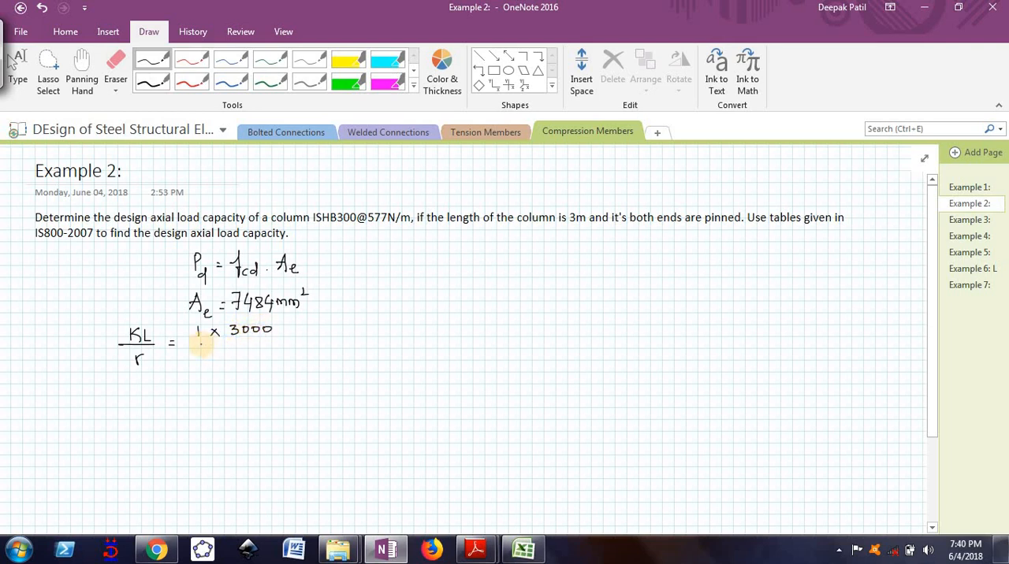
drag(192, 347, 276, 345)
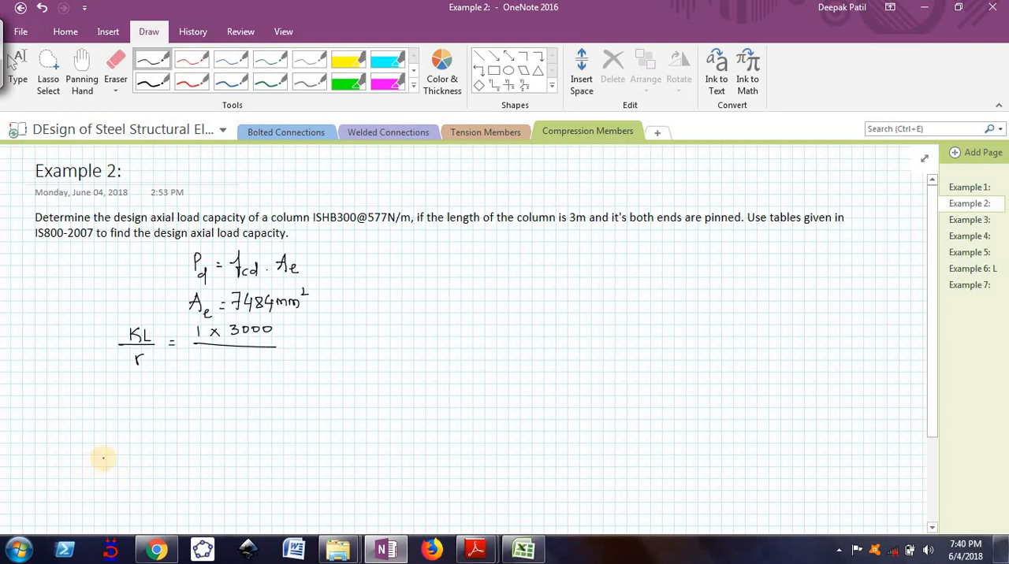
mouse_move(85, 465)
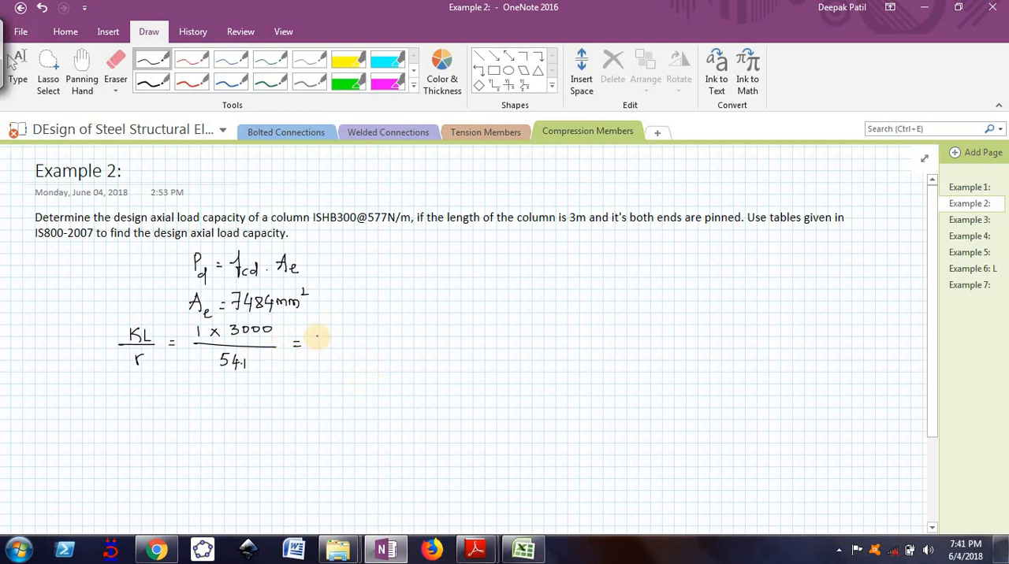
drag(311, 339, 335, 343)
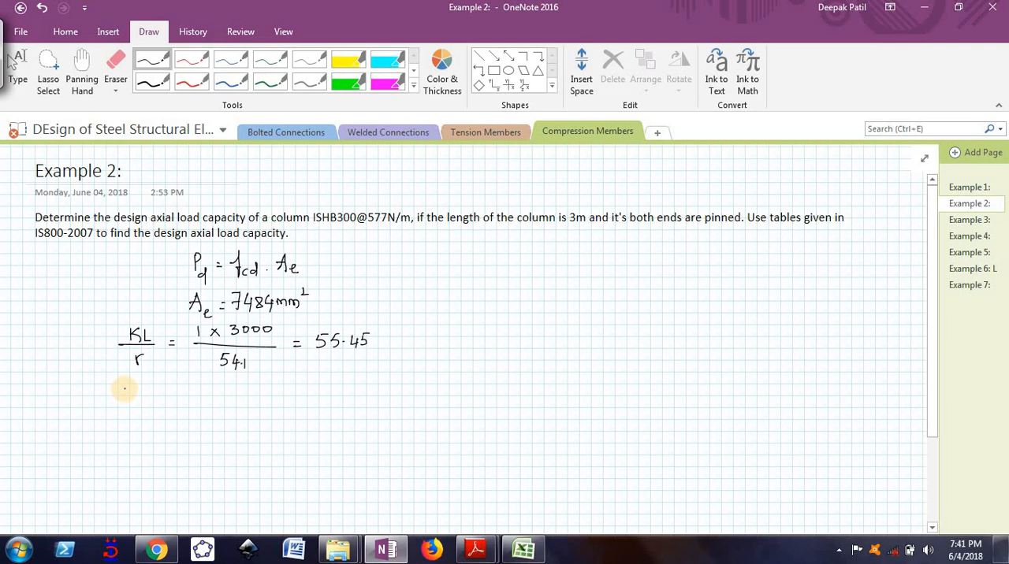
Handwrite 'Buckling class' followed by b beneath the slenderness ratio line.
click(132, 393)
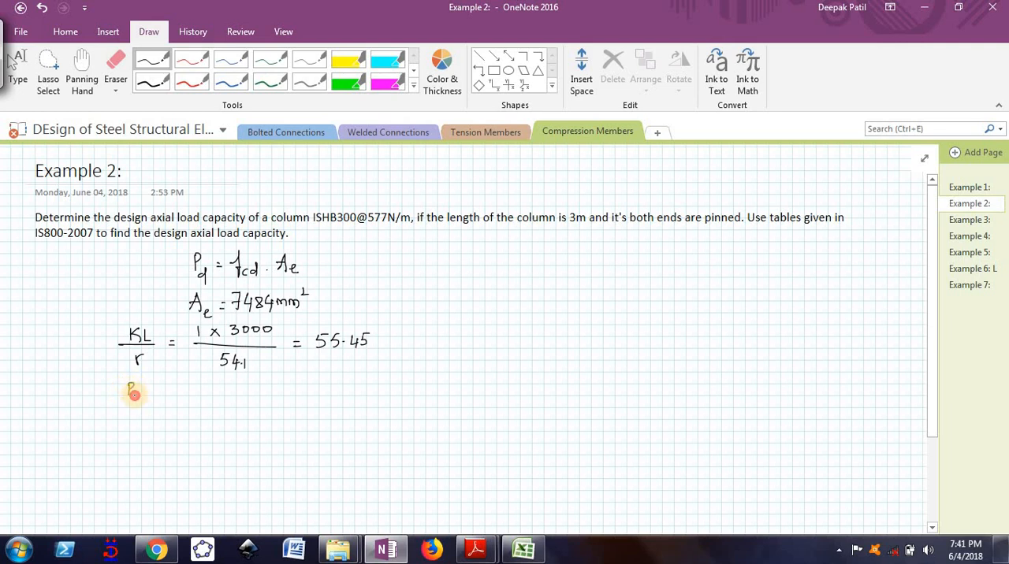
drag(124, 391, 180, 391)
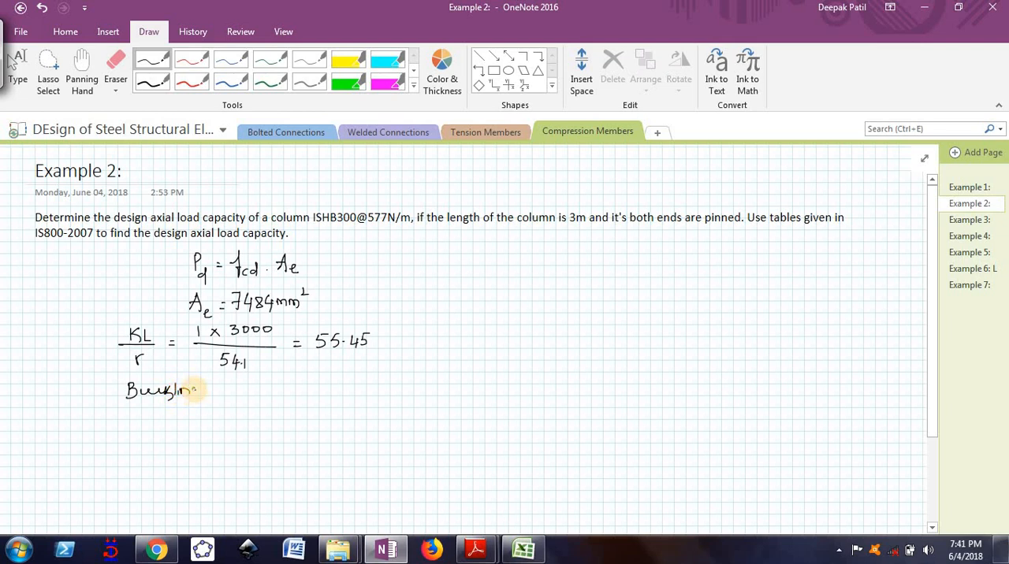
drag(189, 392, 236, 392)
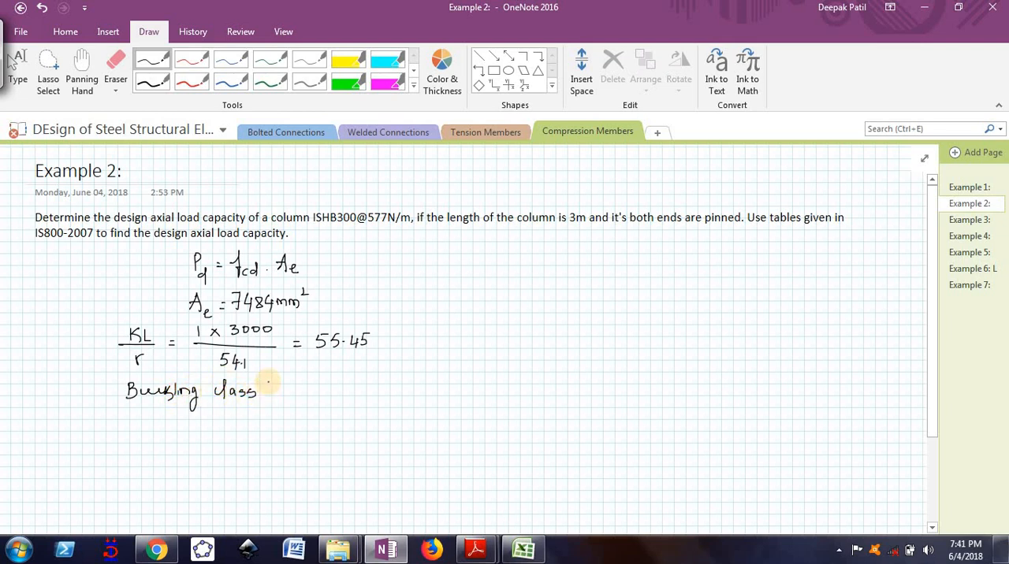
text('b')
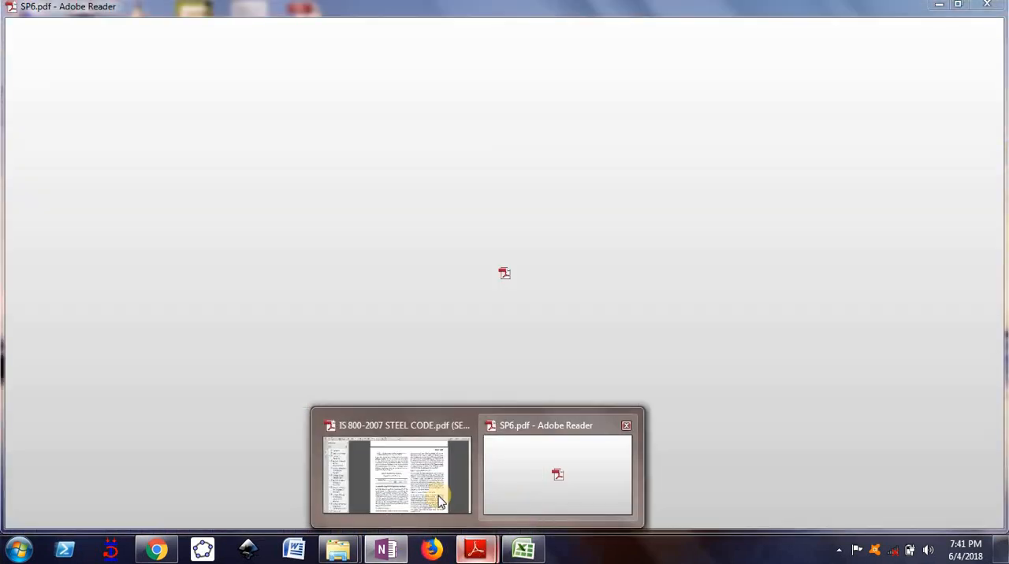
Scroll the IS 800:2007 PDF to Table 9(b), buckling class b, on page 47.
click(396, 476)
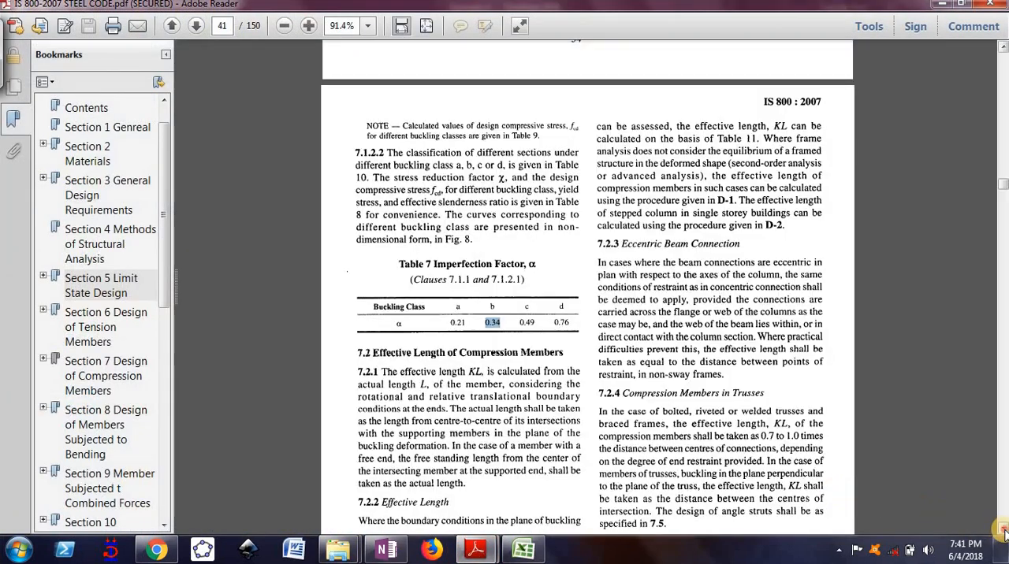
scroll(down, 3)
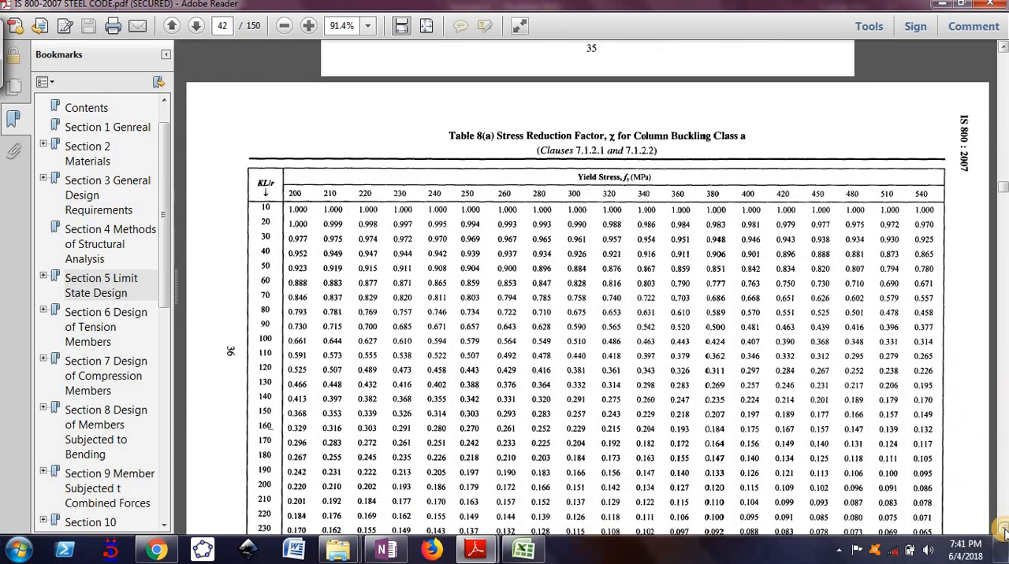
scroll(down, 3)
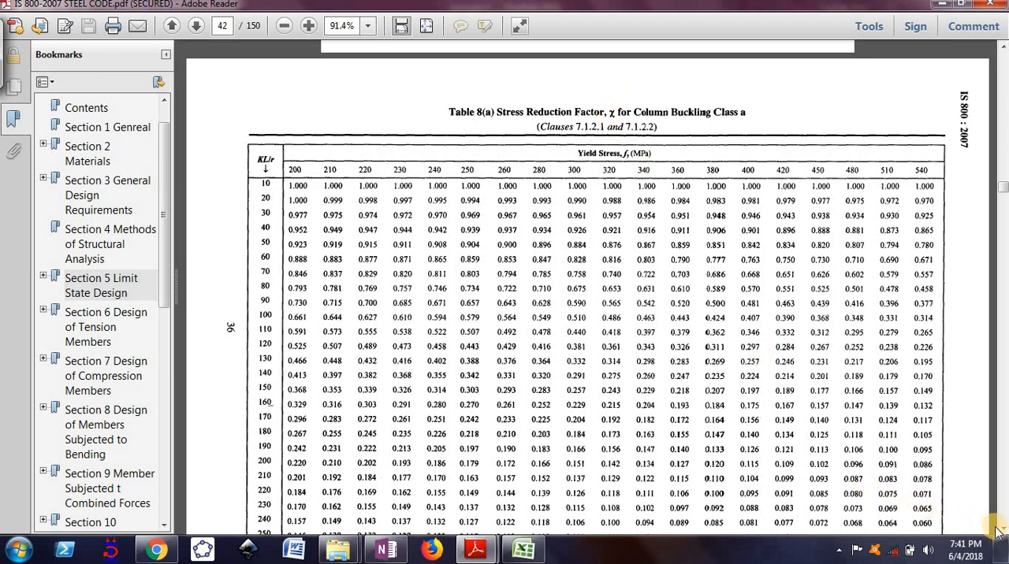
scroll(down, 3)
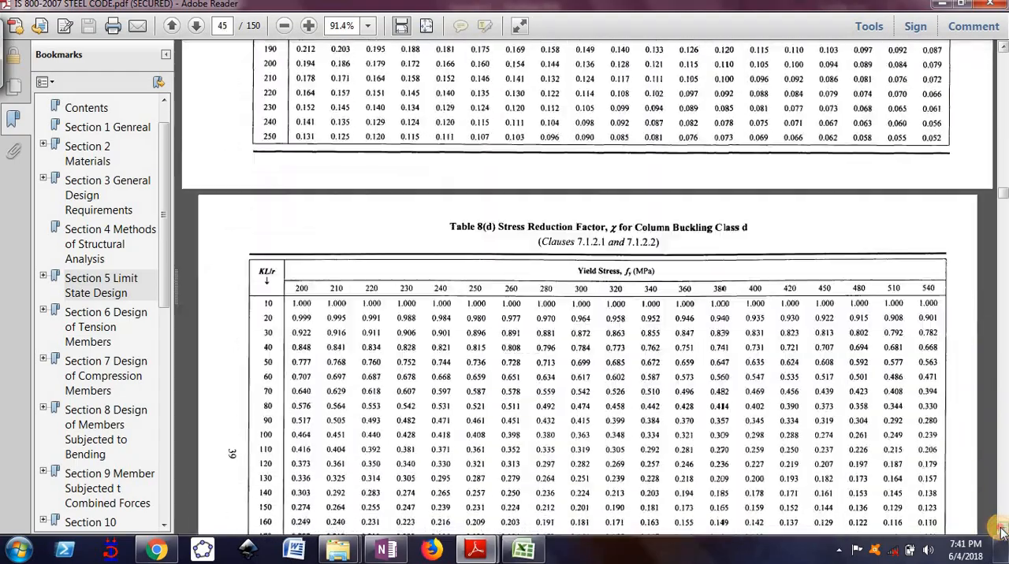
scroll(down, 3)
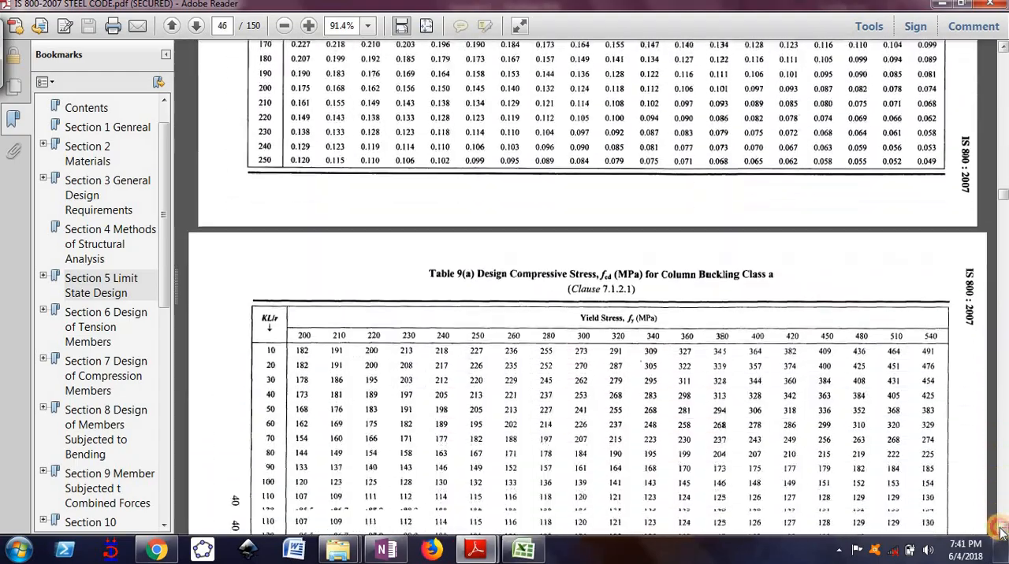
scroll(down, 3)
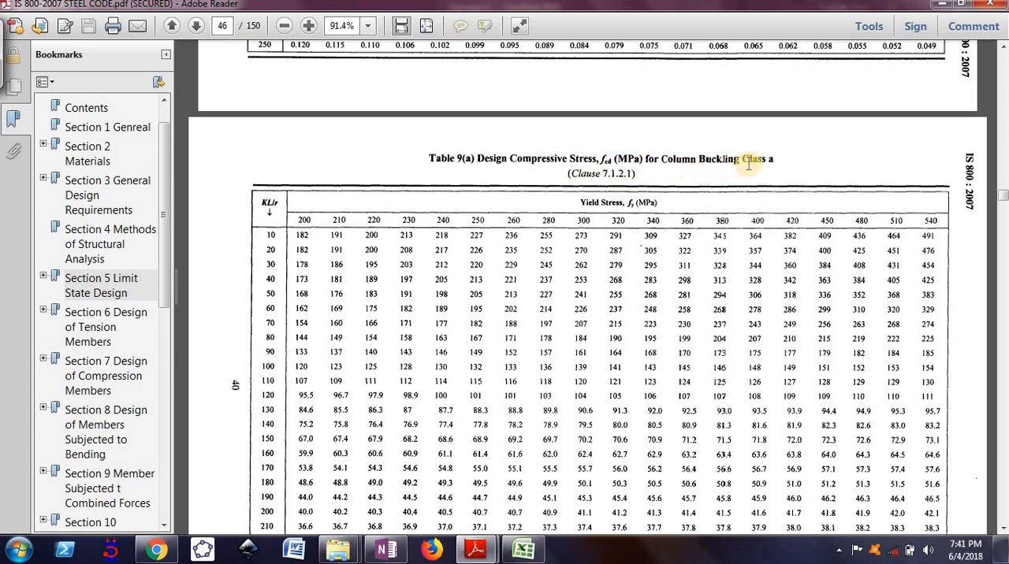
double_click(753, 158)
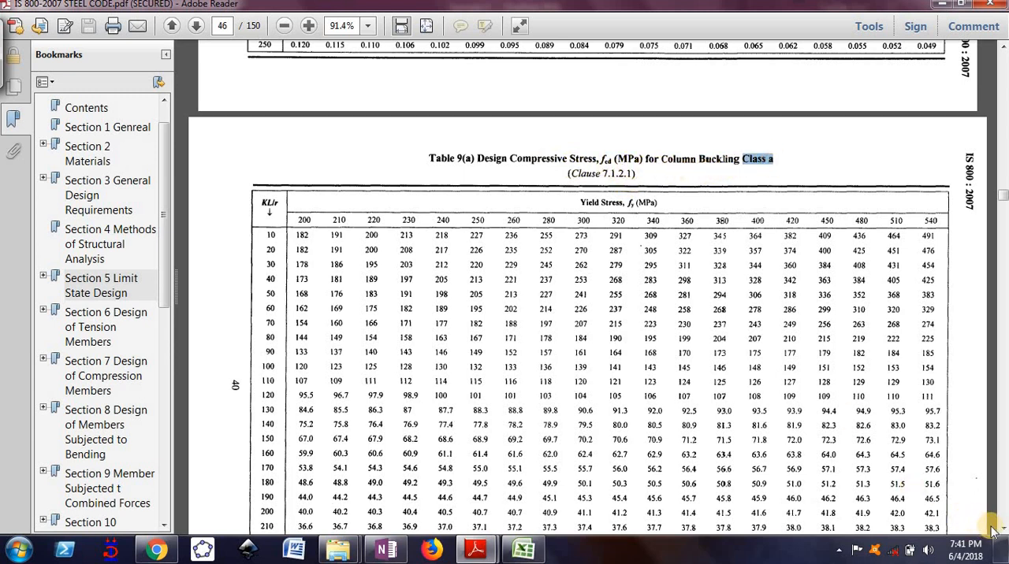
scroll(down, 3)
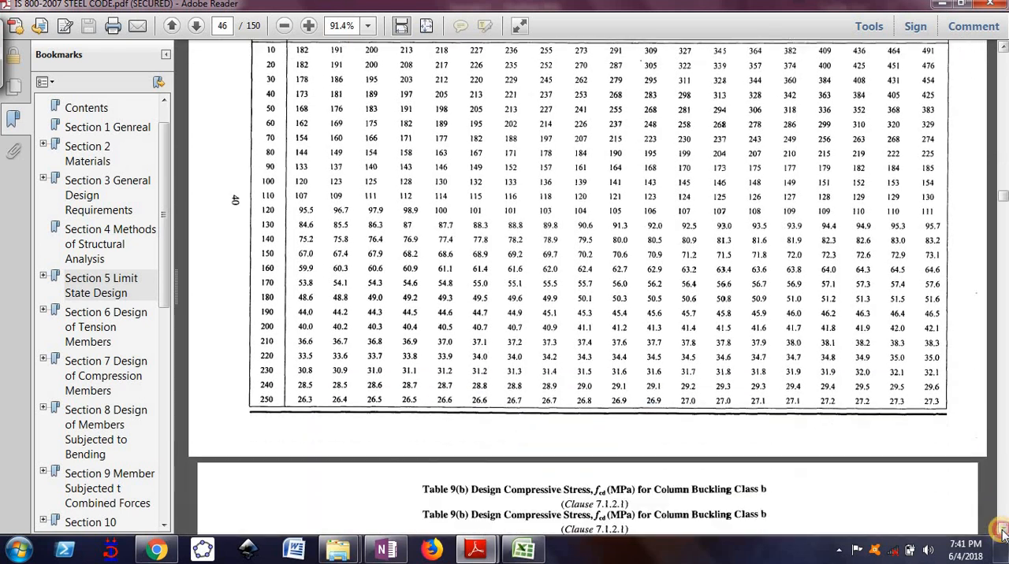
scroll(down, 3)
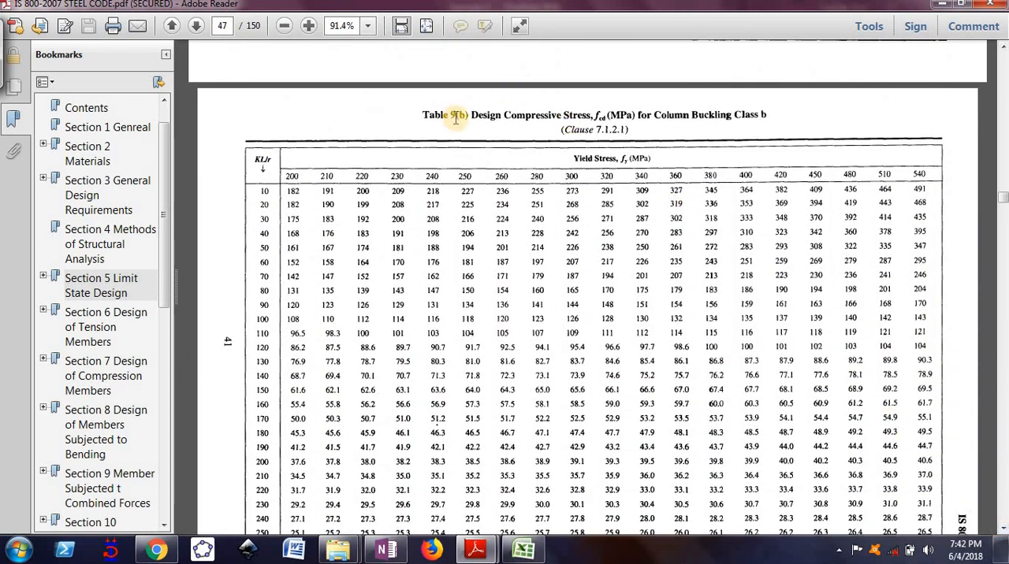
drag(470, 114, 591, 114)
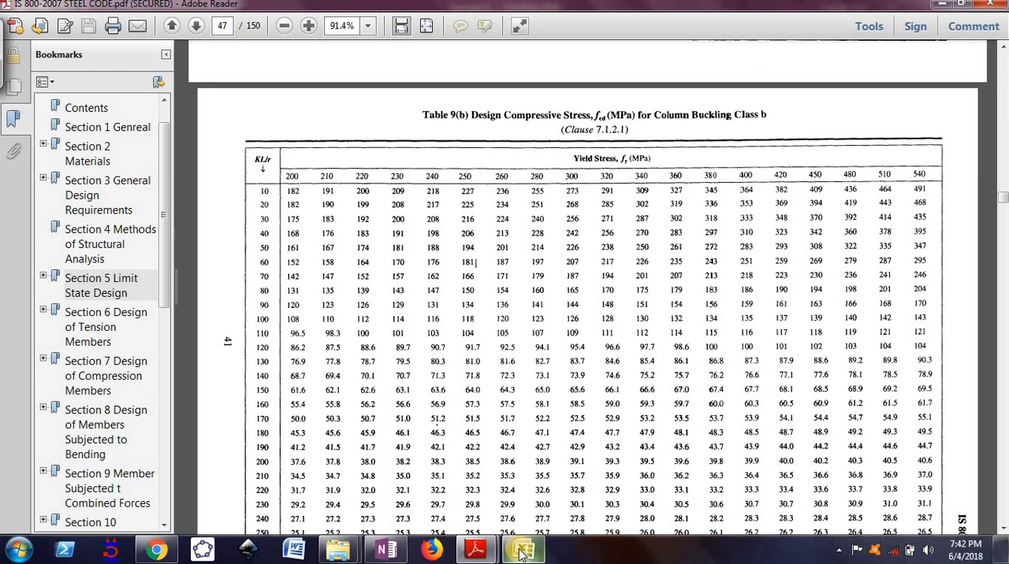
Enter KL/r values 50, 60 and 55.45 in the interpolation sheet.
click(522, 549)
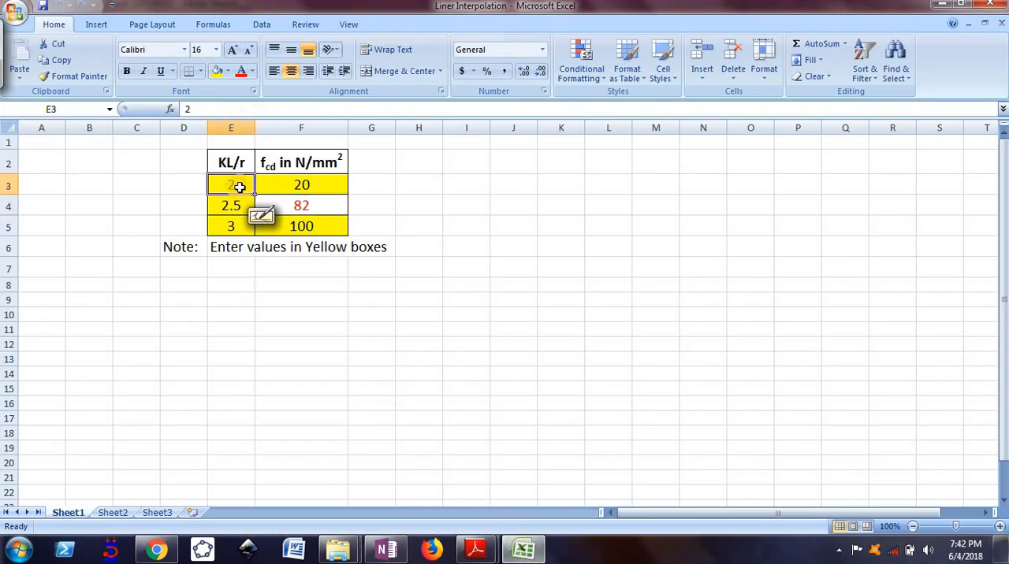
text(50)
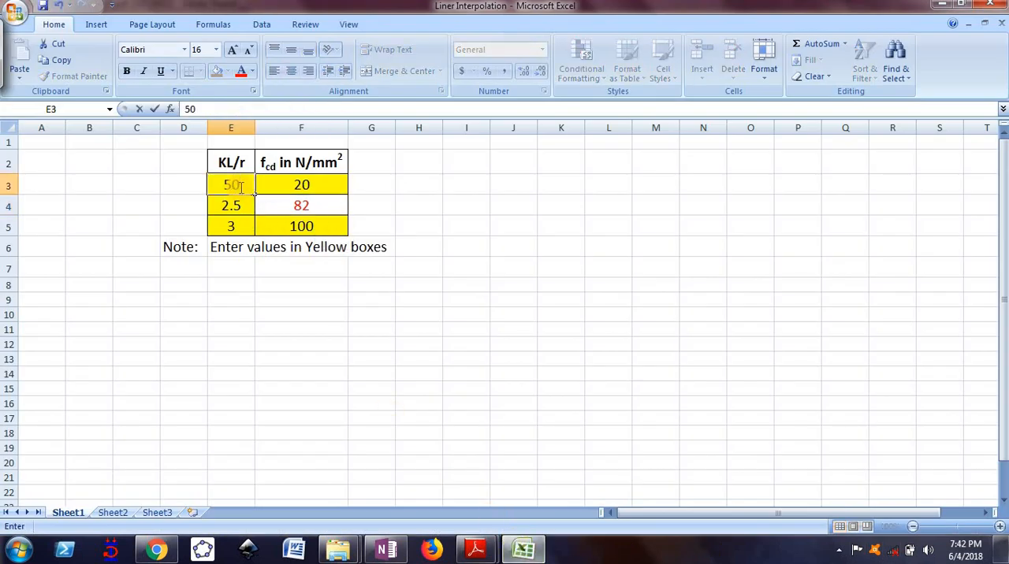
text(60)
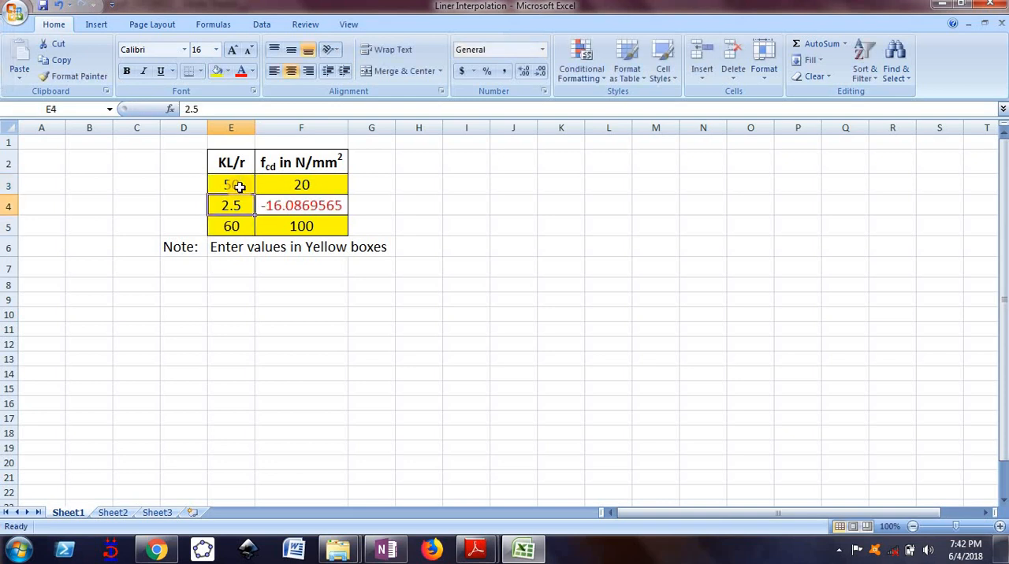
text(55.)
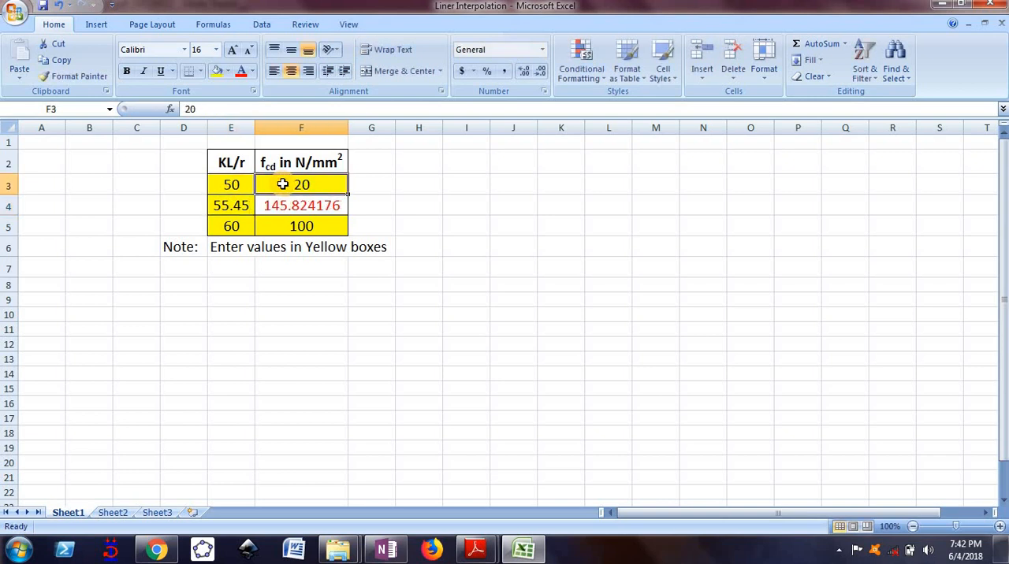
Fill in fcd values 194 and 181 from Table 9(b) and check the formula.
click(475, 549)
text(194)
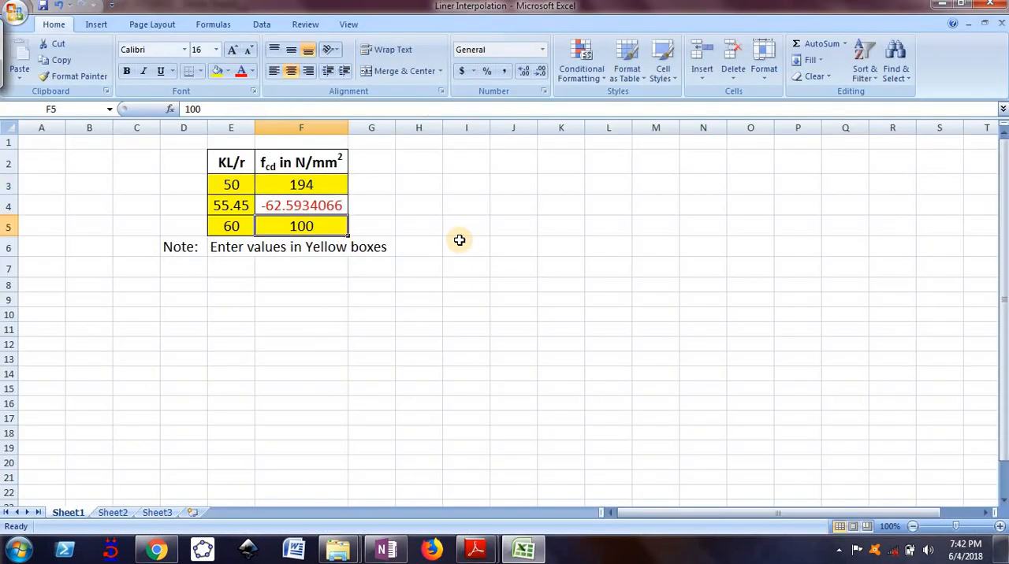
click(475, 550)
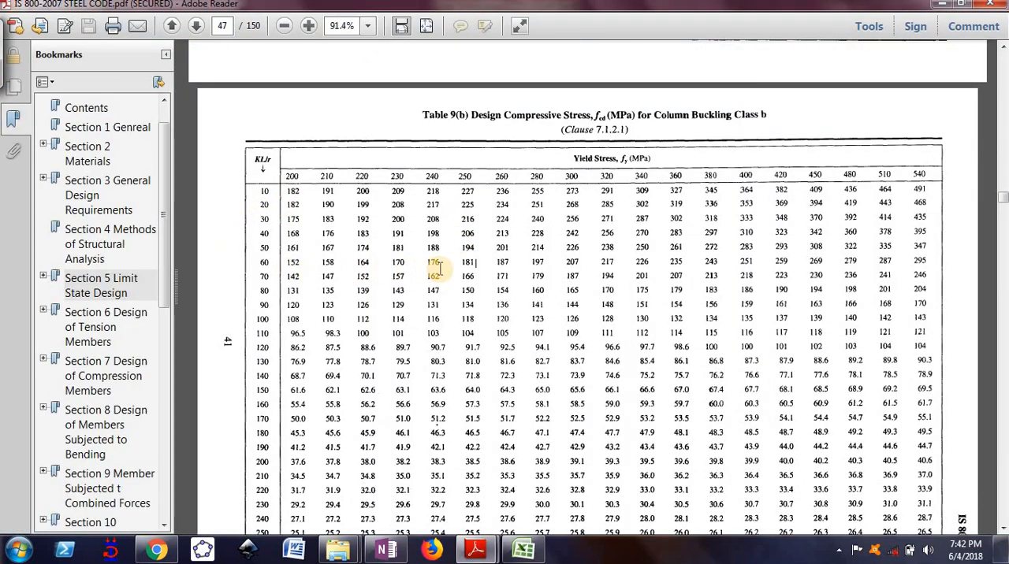
click(523, 549)
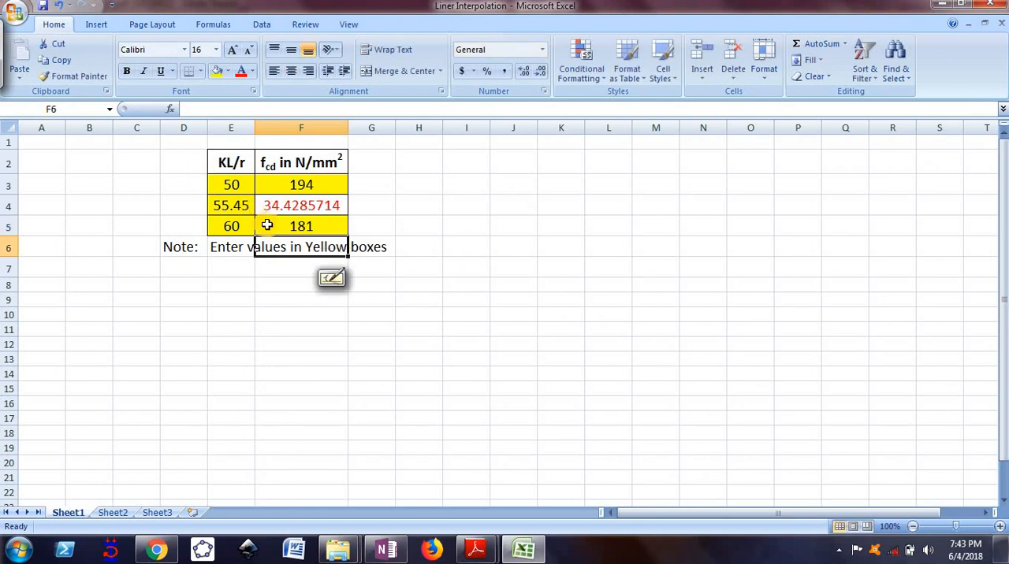
click(301, 205)
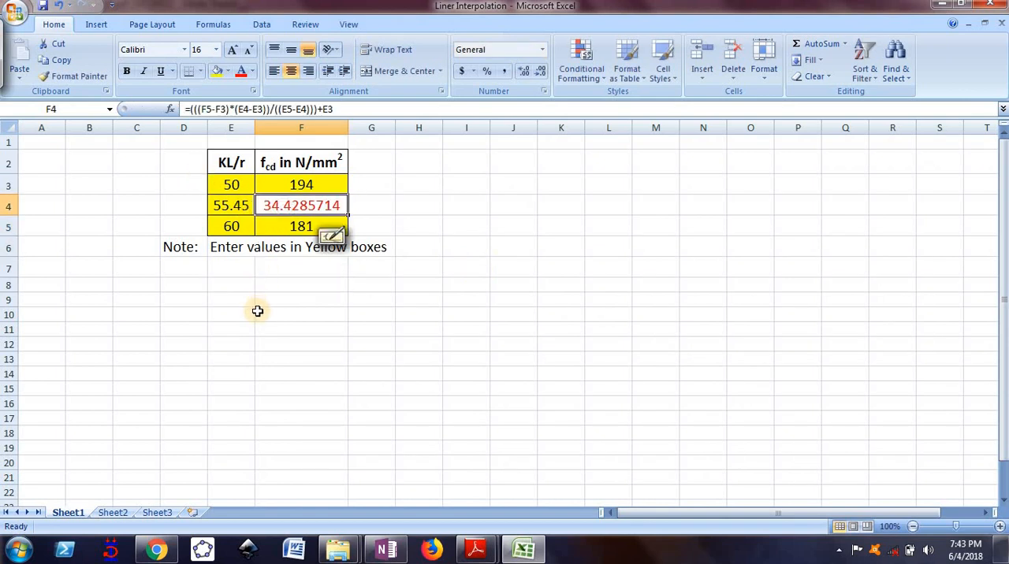
mouse_move(260, 310)
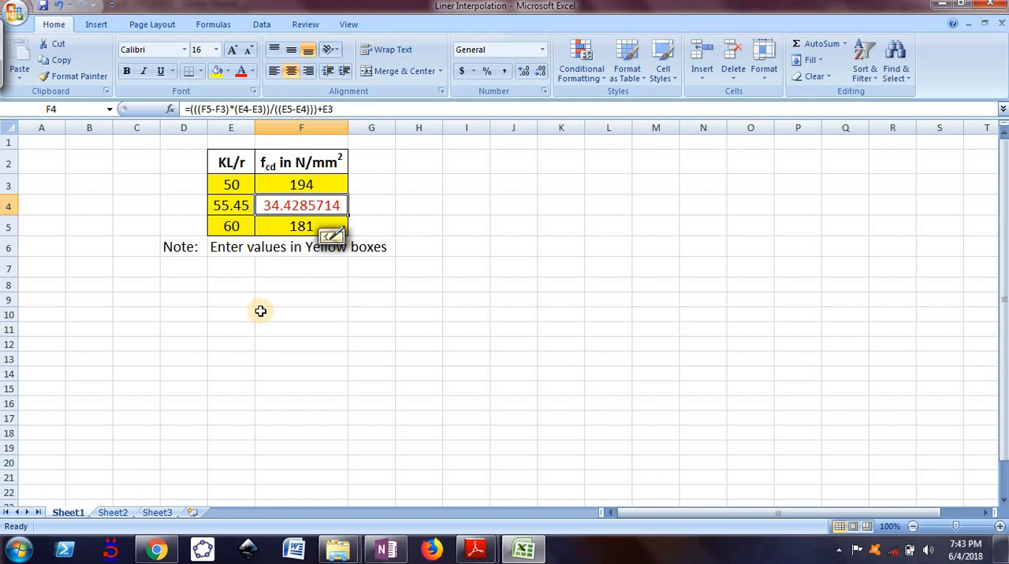
mouse_move(256, 317)
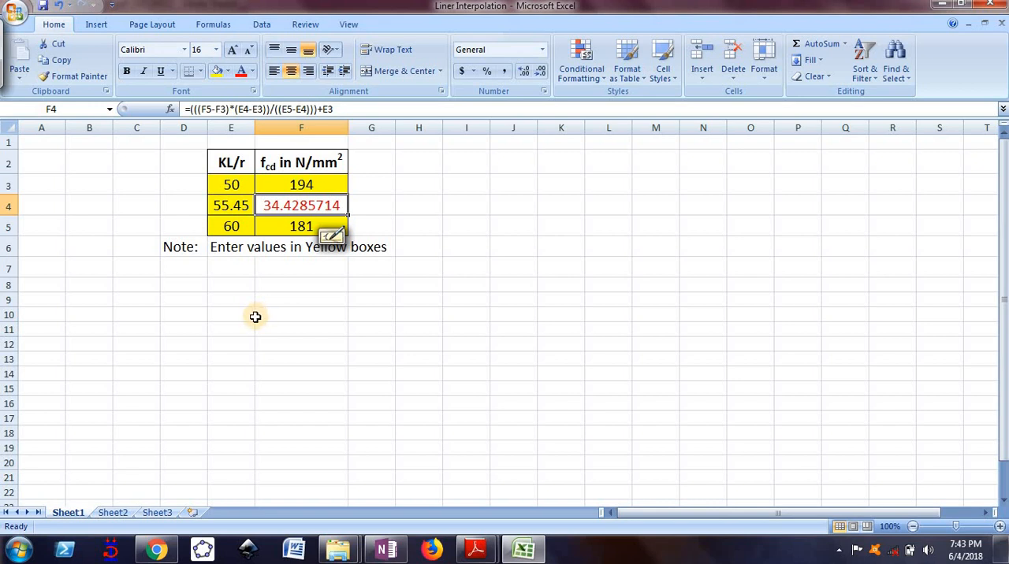
click(474, 549)
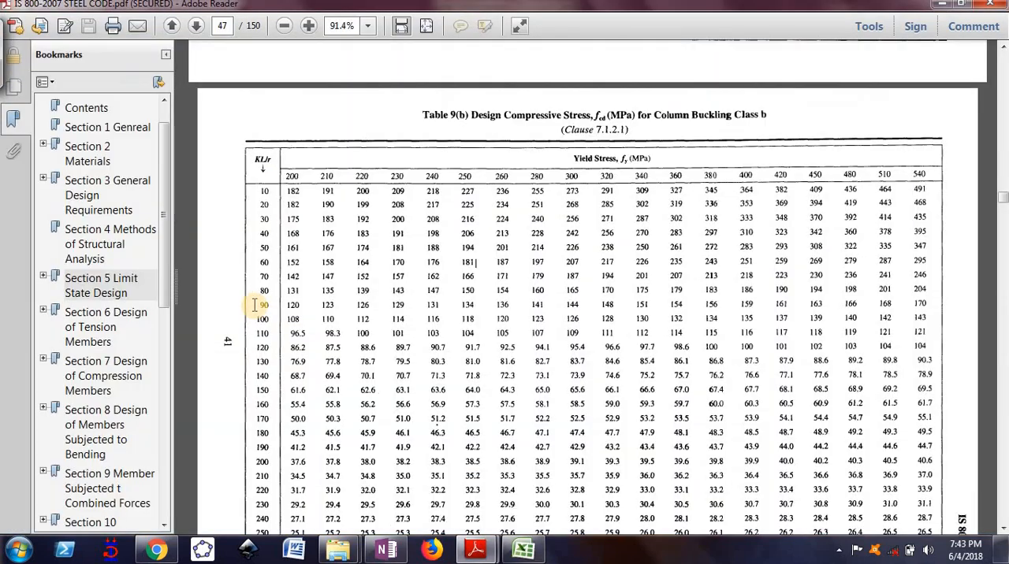
click(386, 549)
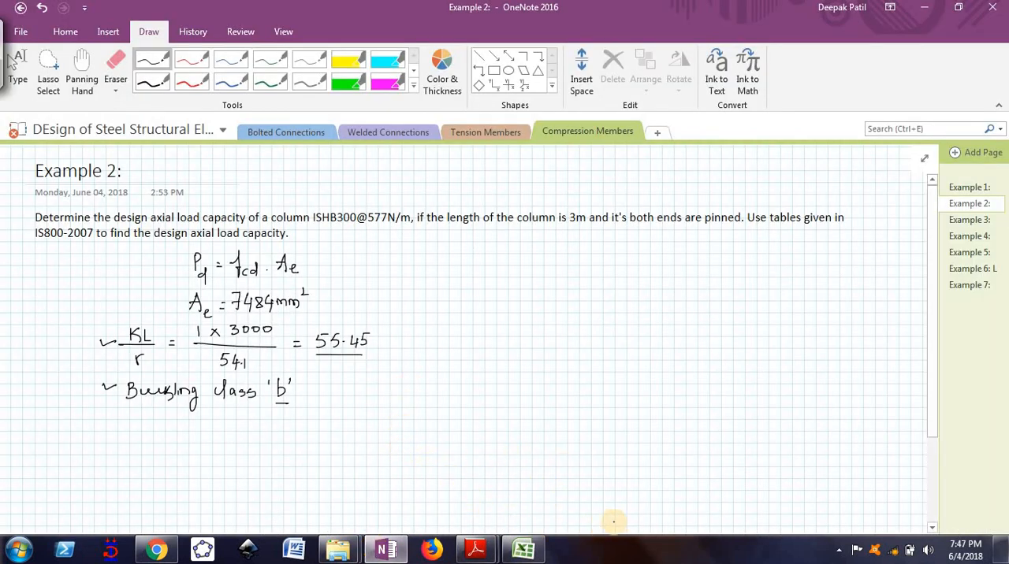
Reorder KL/r rows to 60, 55.45, 50 and confirm the interpolated fcd 186.9.
click(522, 549)
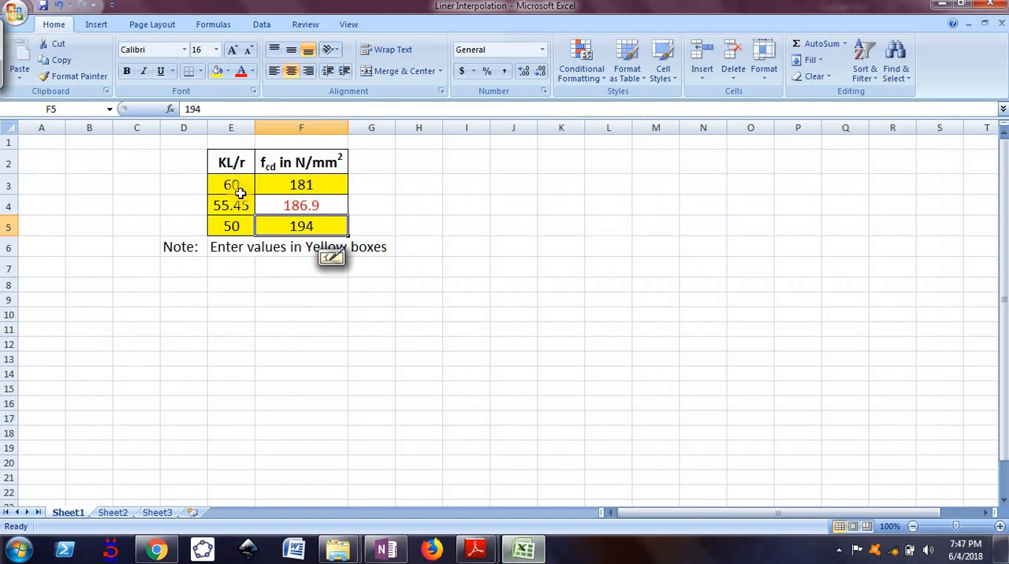
click(231, 185)
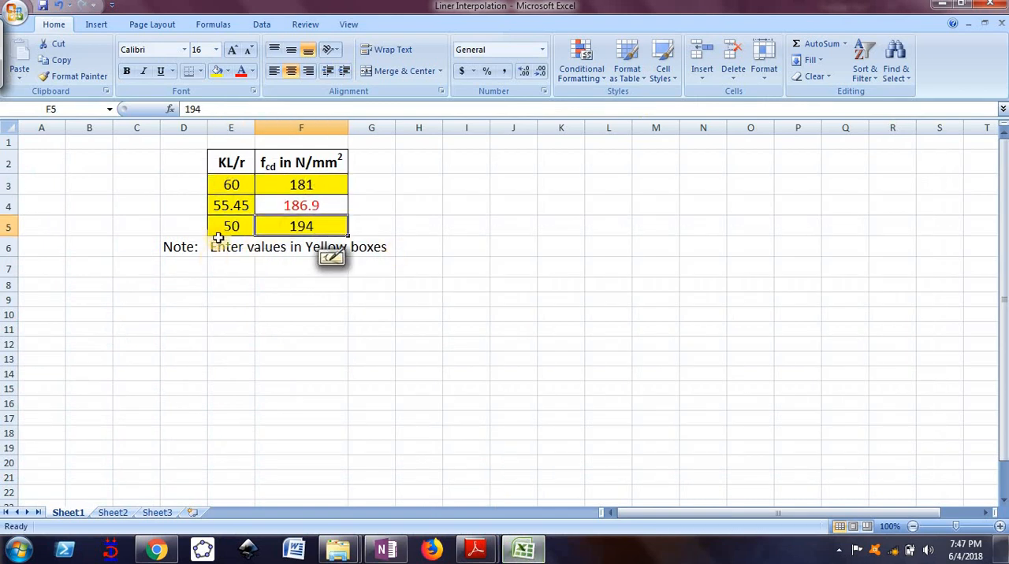
click(231, 205)
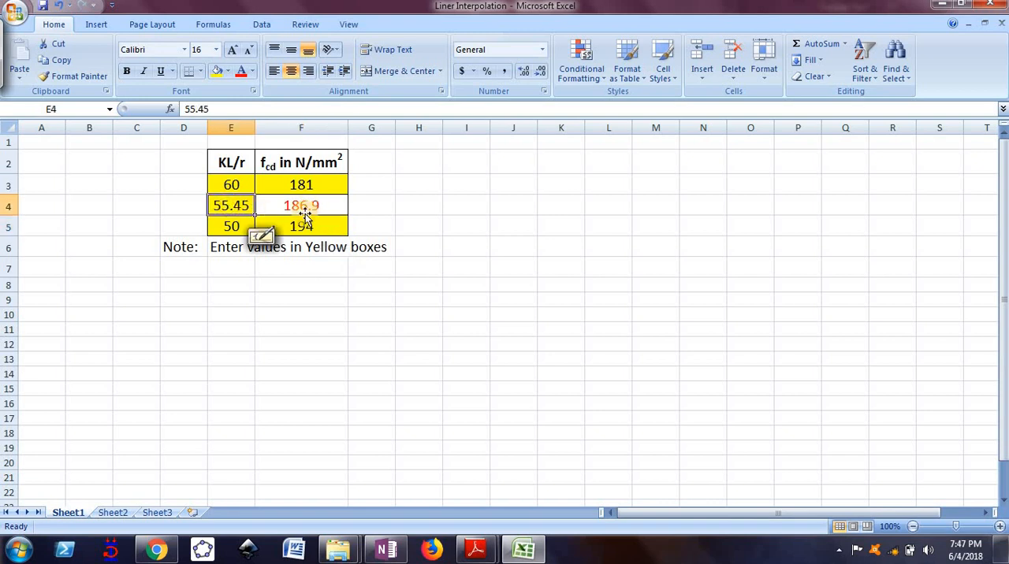
click(301, 204)
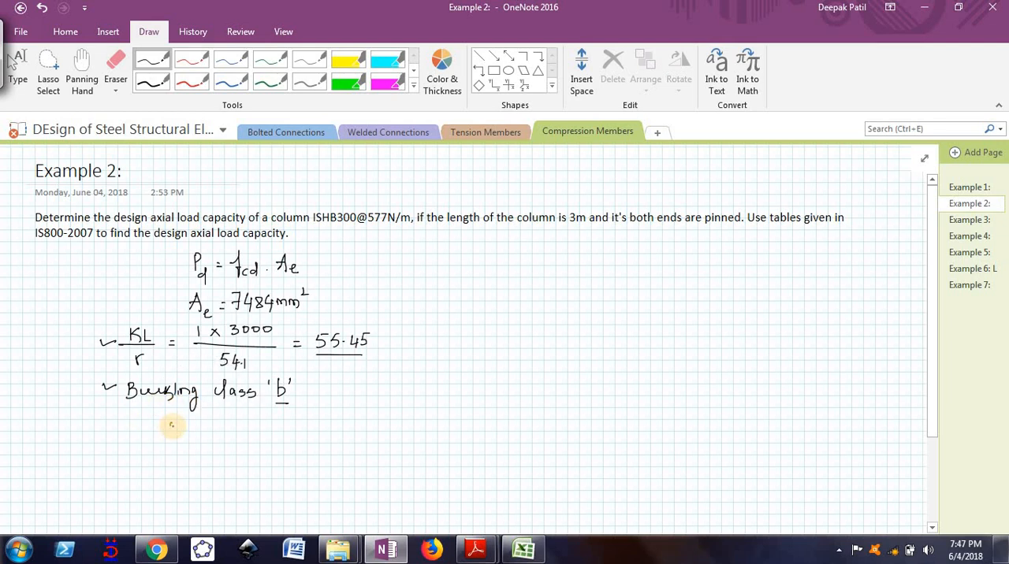
Handwrite 'using table 9(b)', fcd = 187 N/mm², and Pd = 187 × 7484 = 14005N underlined.
drag(150, 423, 193, 423)
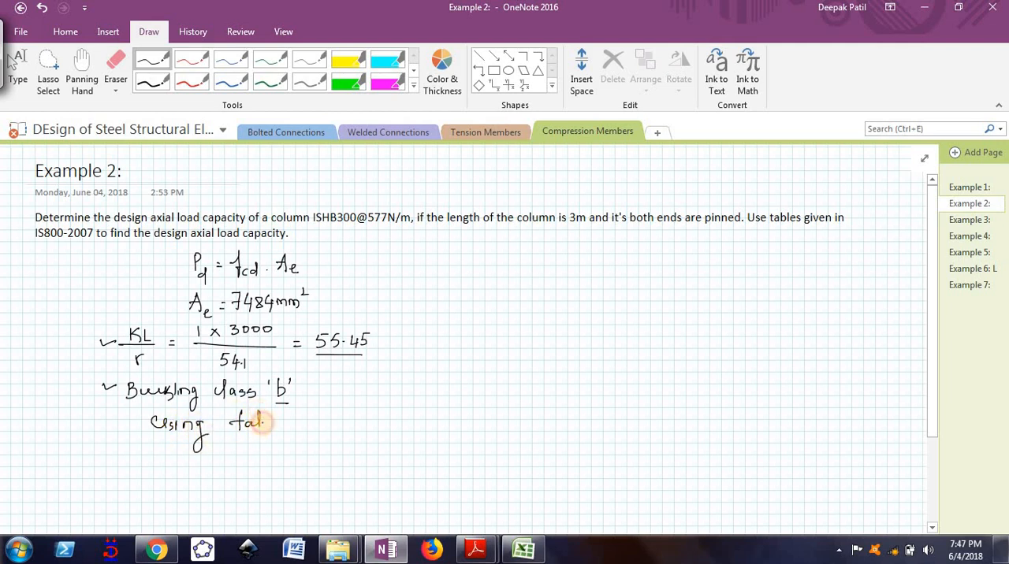
drag(268, 425, 310, 426)
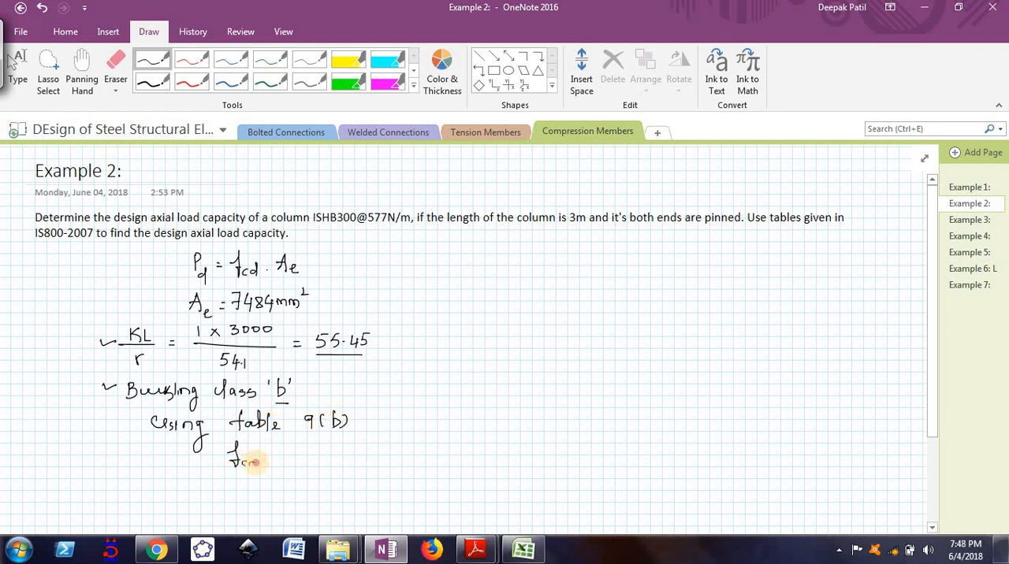
click(522, 549)
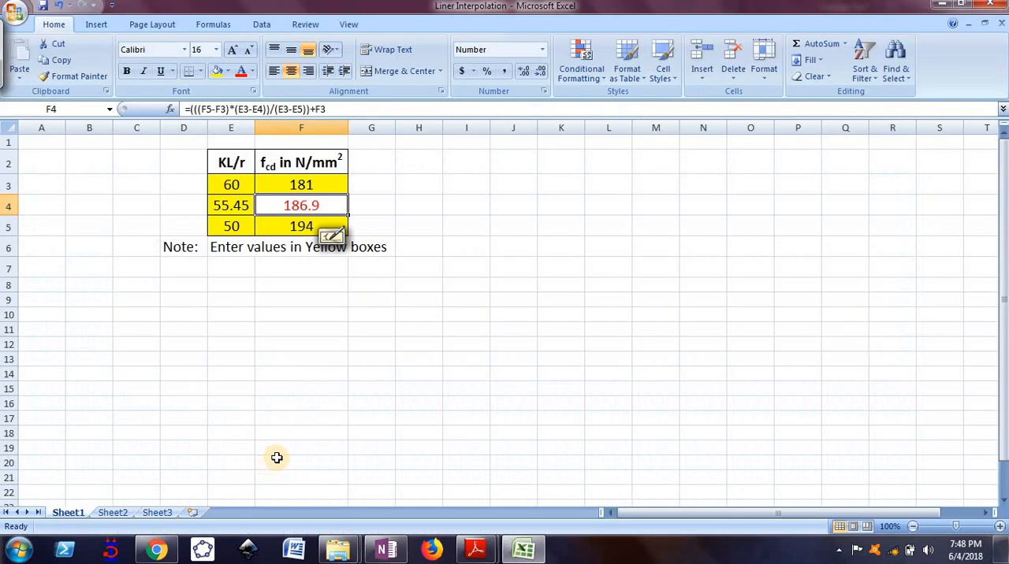
click(385, 549)
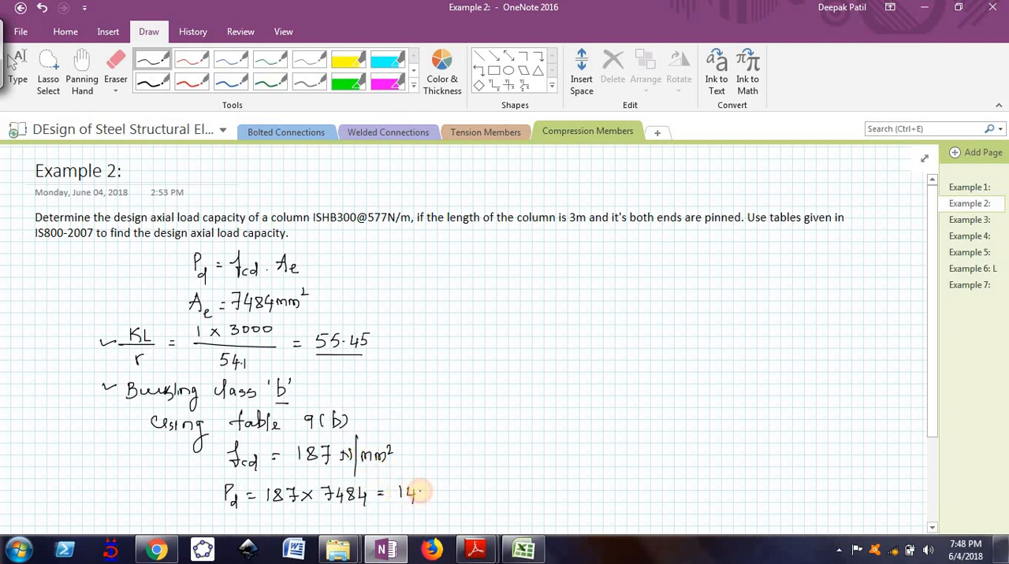
drag(402, 488, 445, 489)
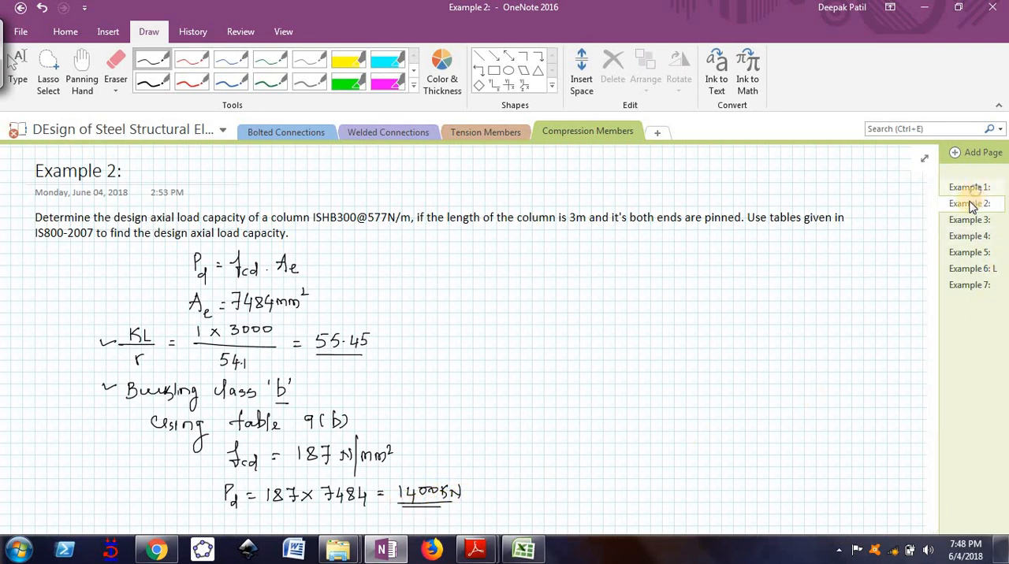
Revisit Example 1, return to Example 2, and tick the 14005N result.
click(968, 186)
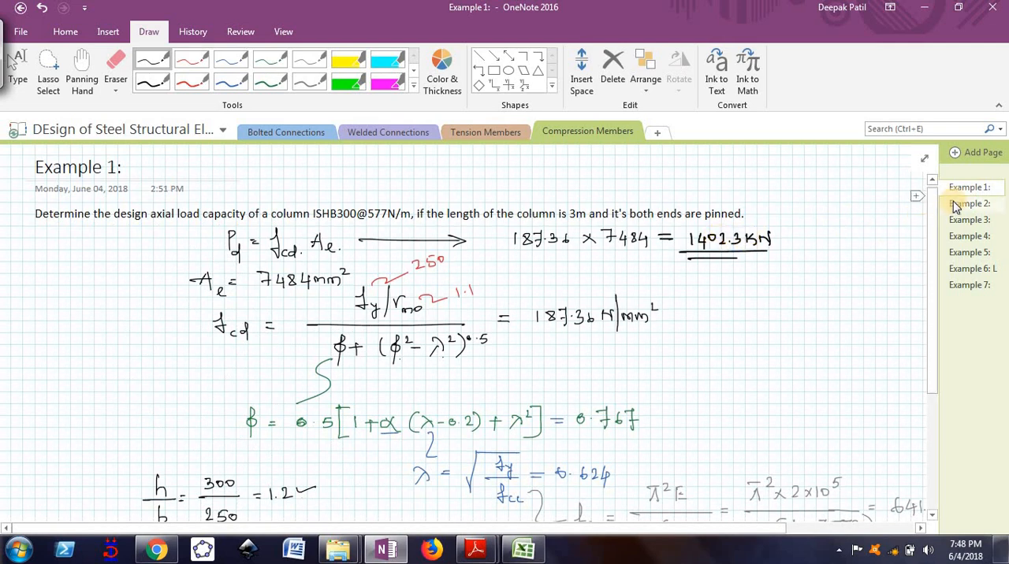
click(970, 203)
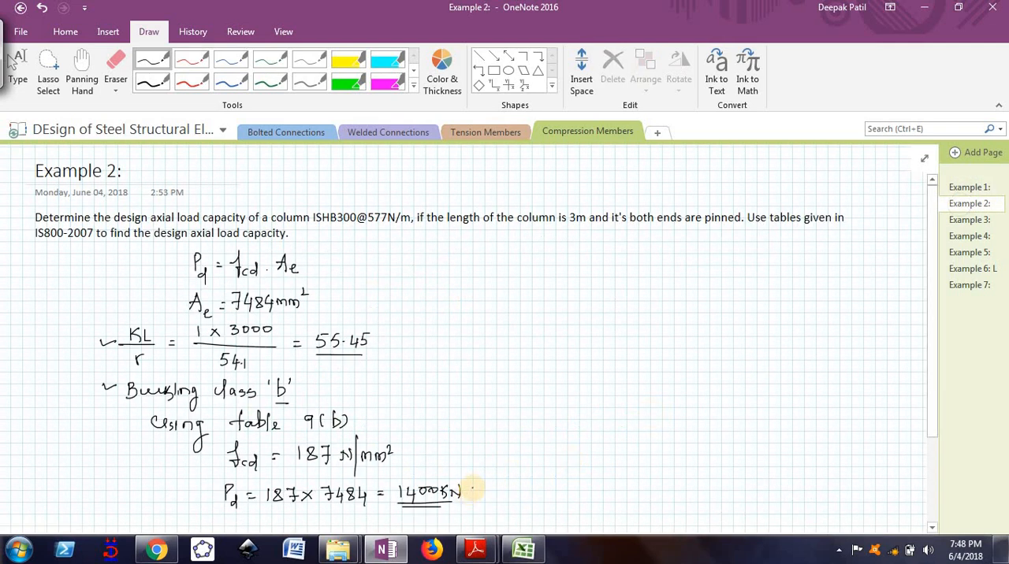
drag(465, 500, 504, 484)
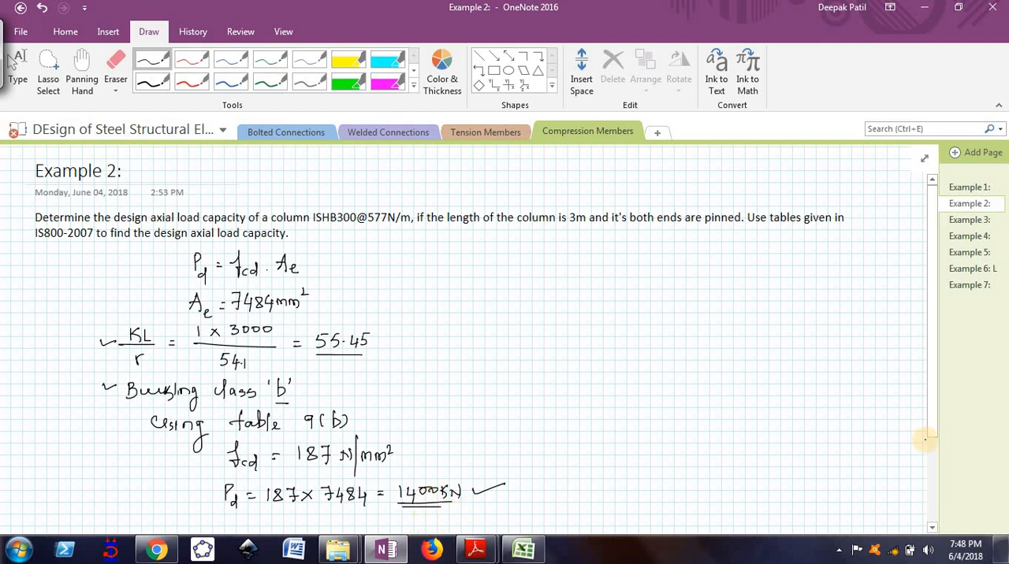
scroll(down, 3)
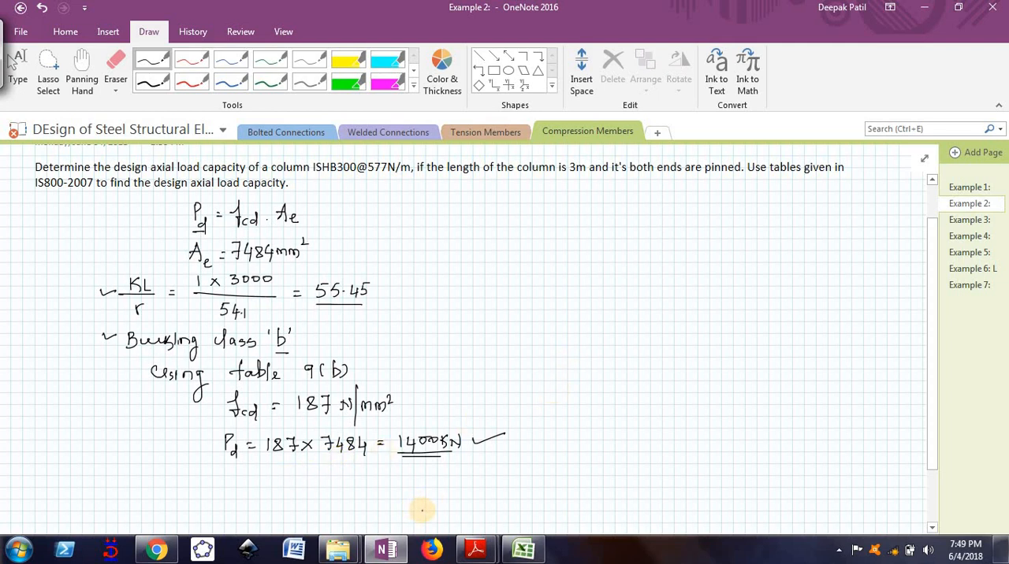
mouse_move(435, 492)
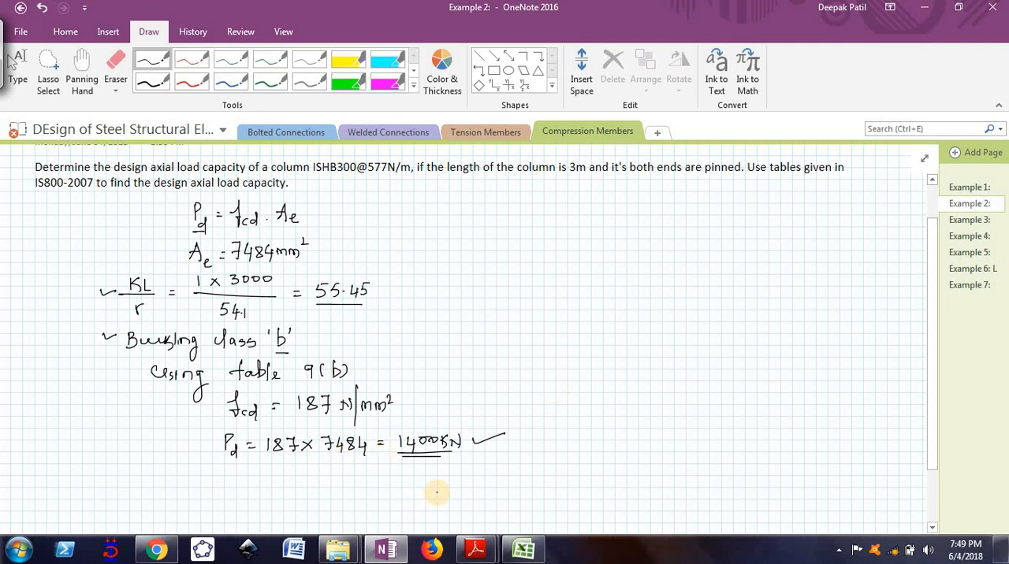